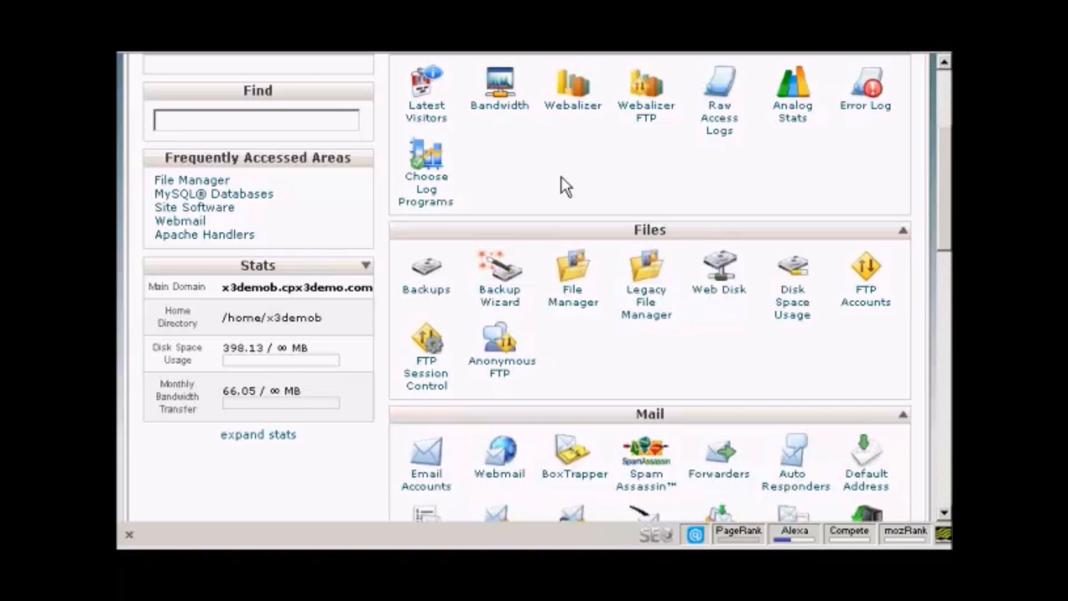
mouse_move(498, 306)
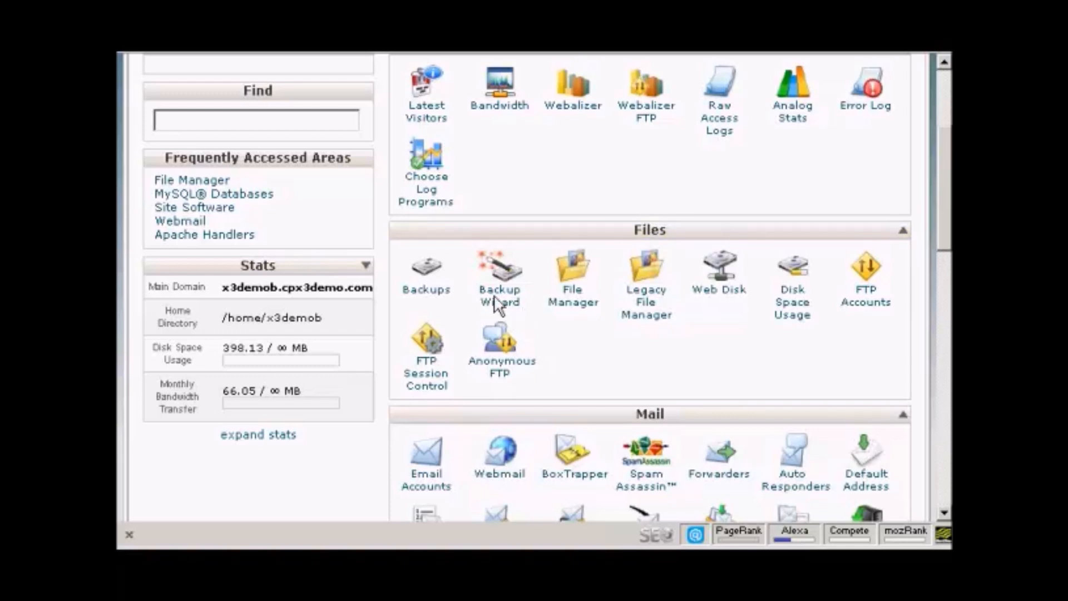
mouse_move(500, 297)
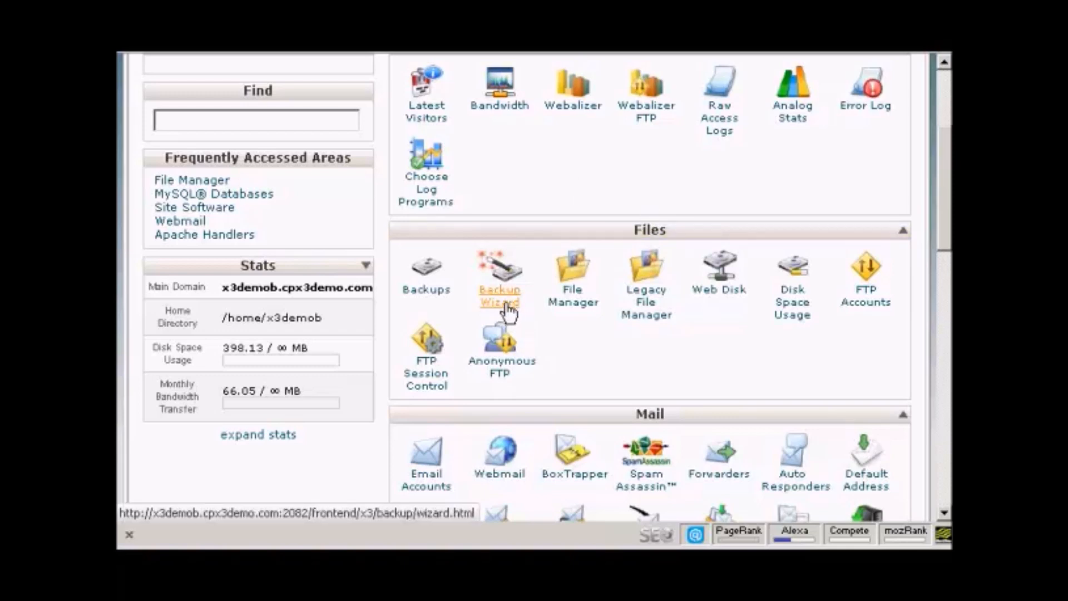
- Launch cPanel's Backup Wizard and review what a backup includes
left_click(499, 279)
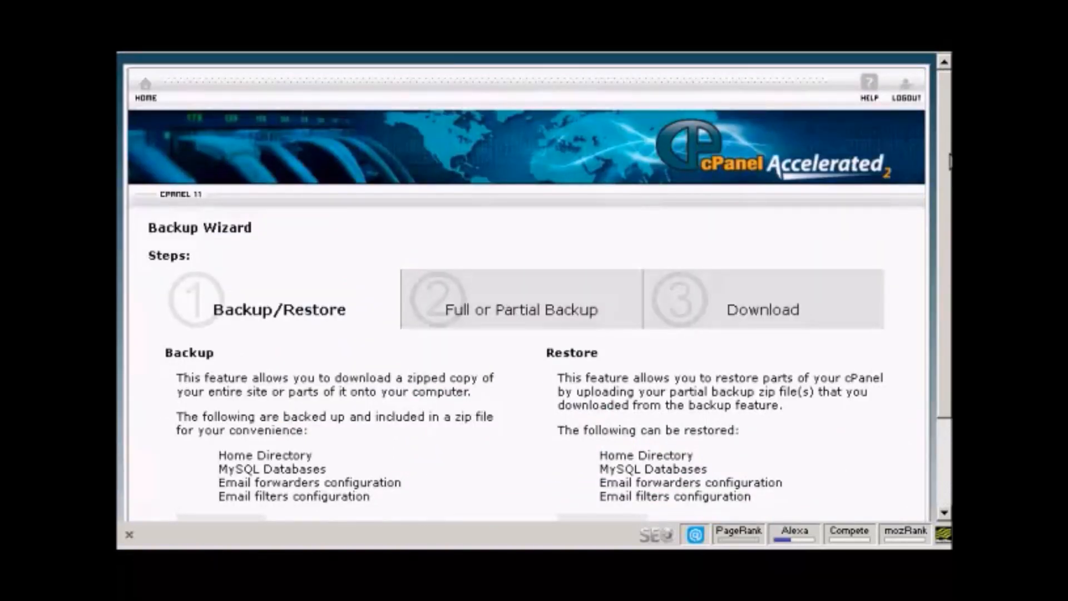
scroll("down", 3)
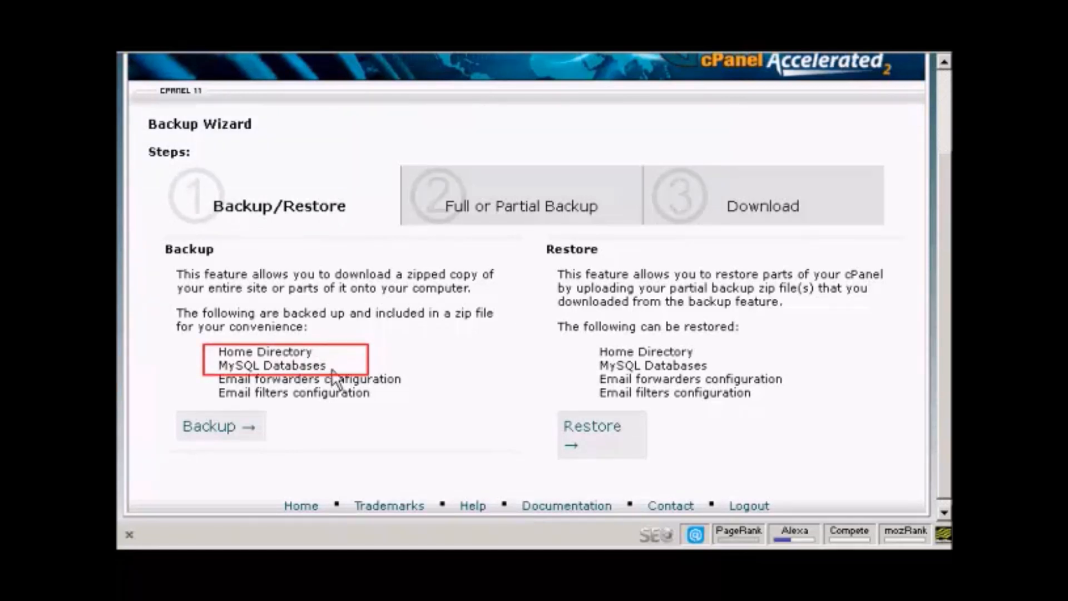
mouse_move(284, 405)
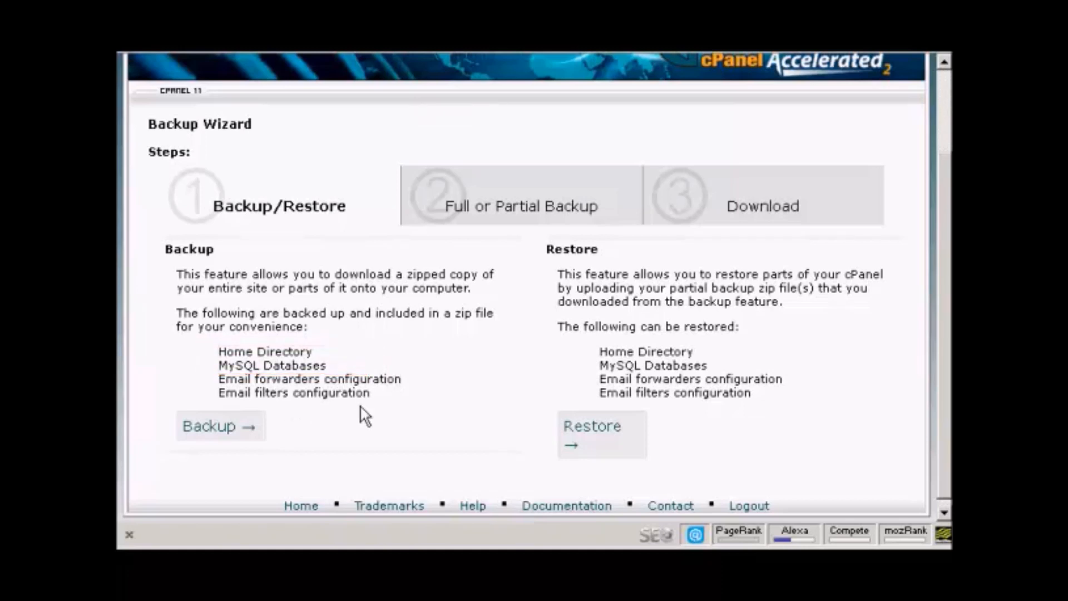
mouse_move(365, 414)
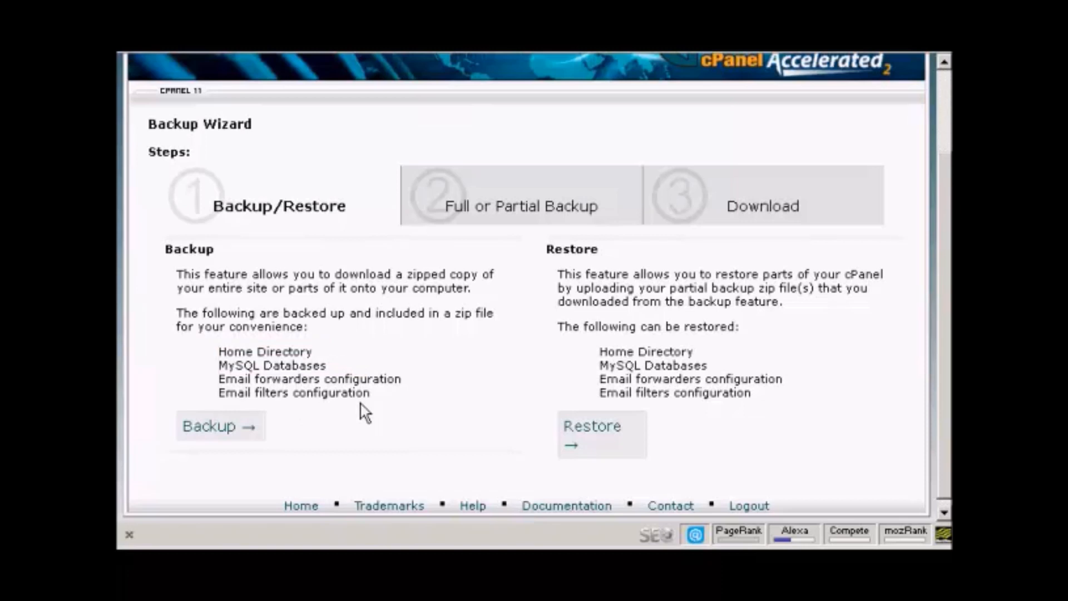
mouse_move(218, 426)
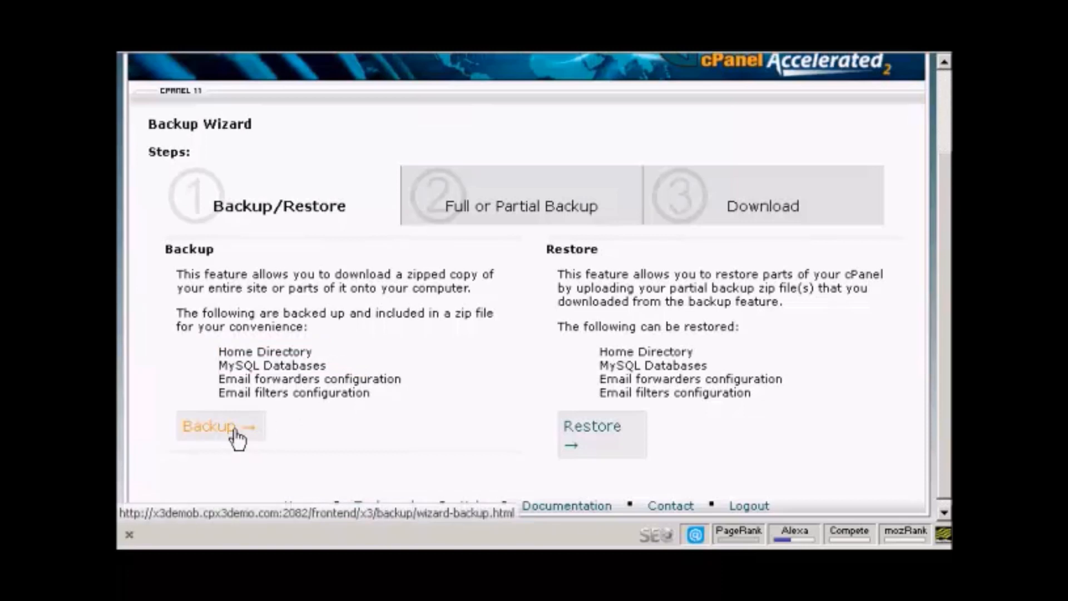
- Advance the Backup Wizard to the full or partial backup choice
left_click(220, 425)
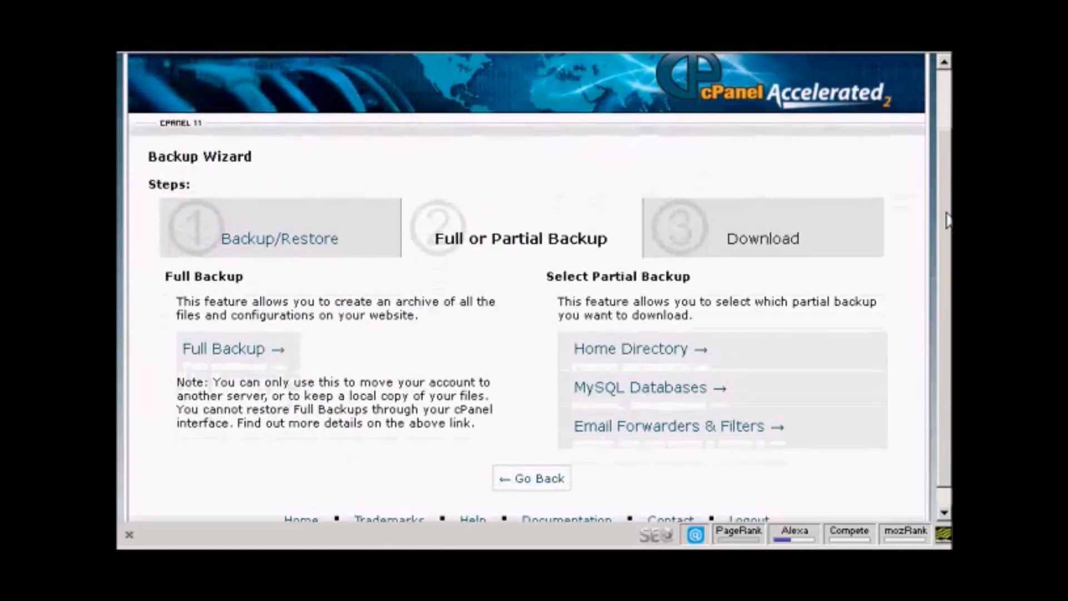
mouse_move(518, 322)
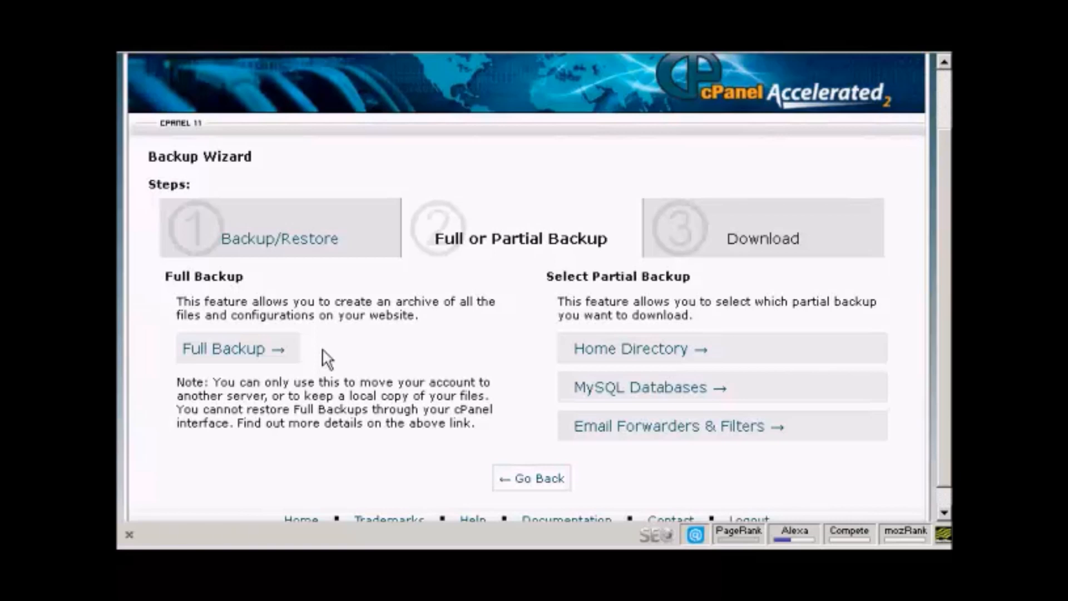
mouse_move(748, 342)
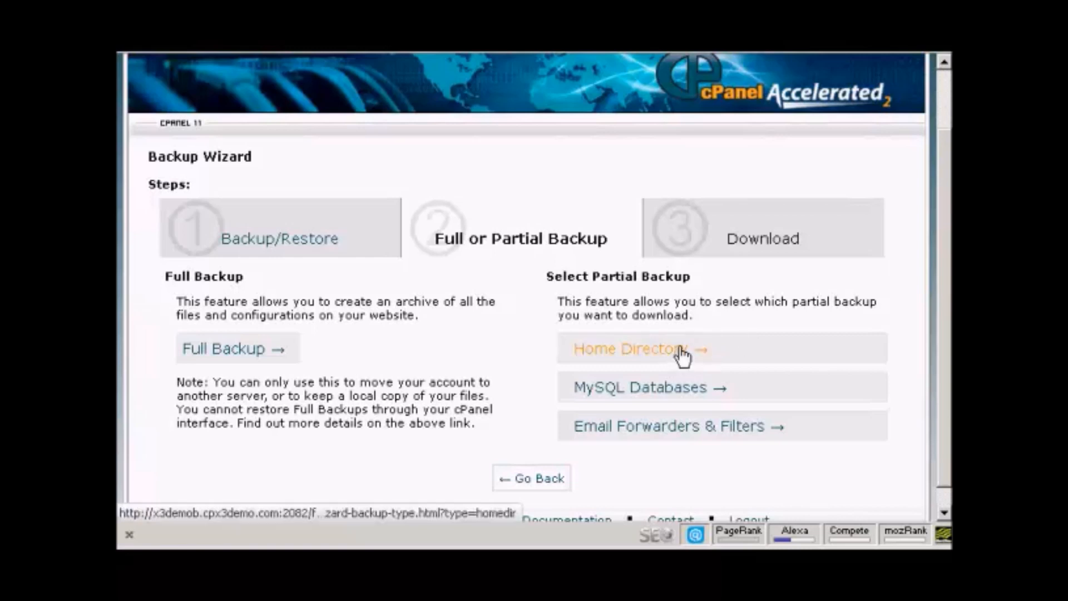
mouse_move(670, 401)
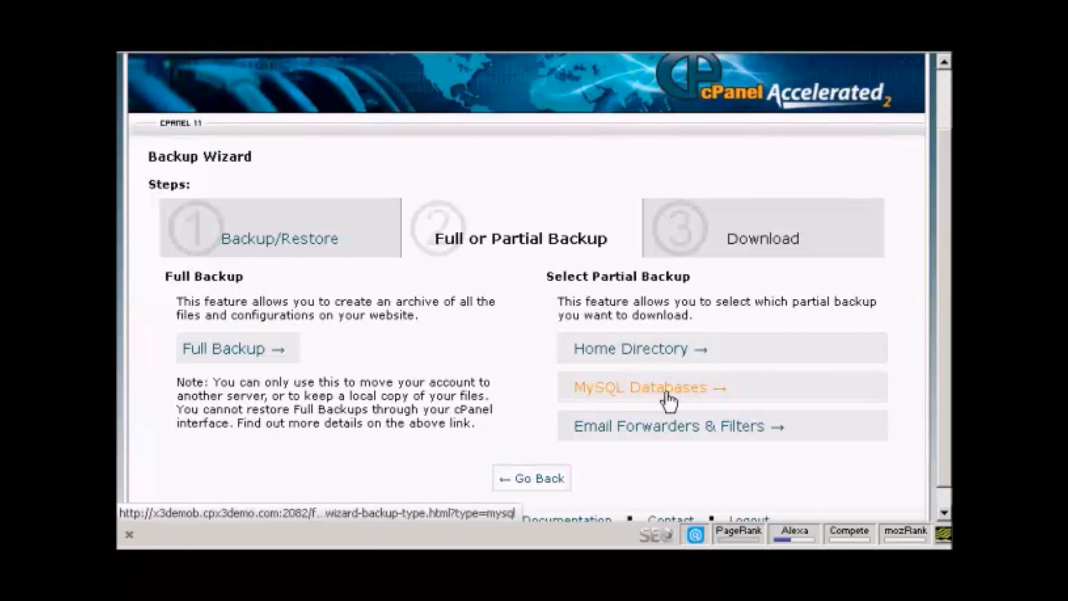
mouse_move(644, 349)
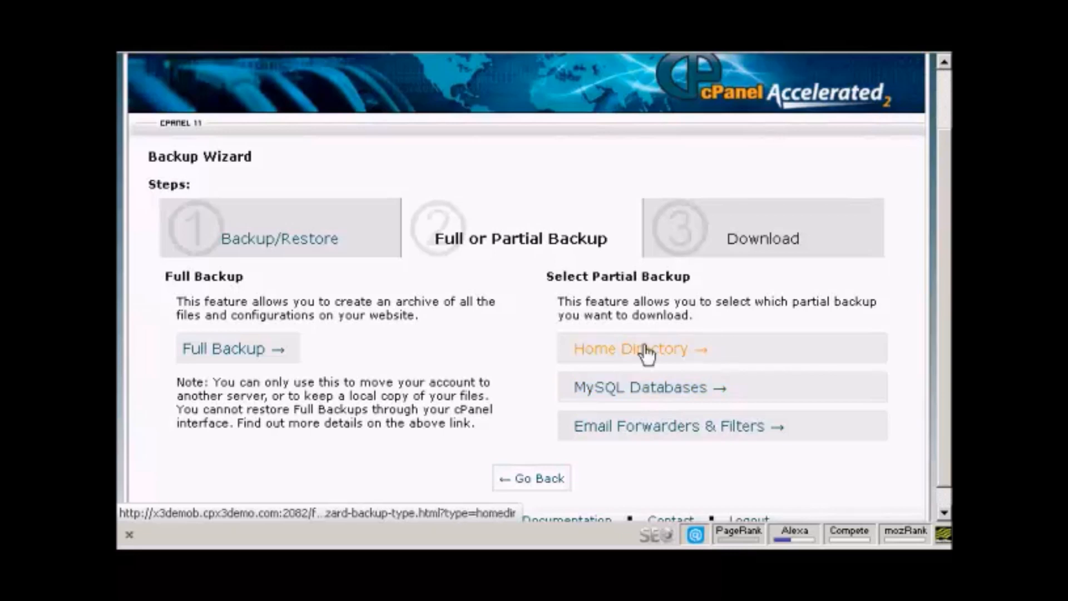
mouse_move(661, 355)
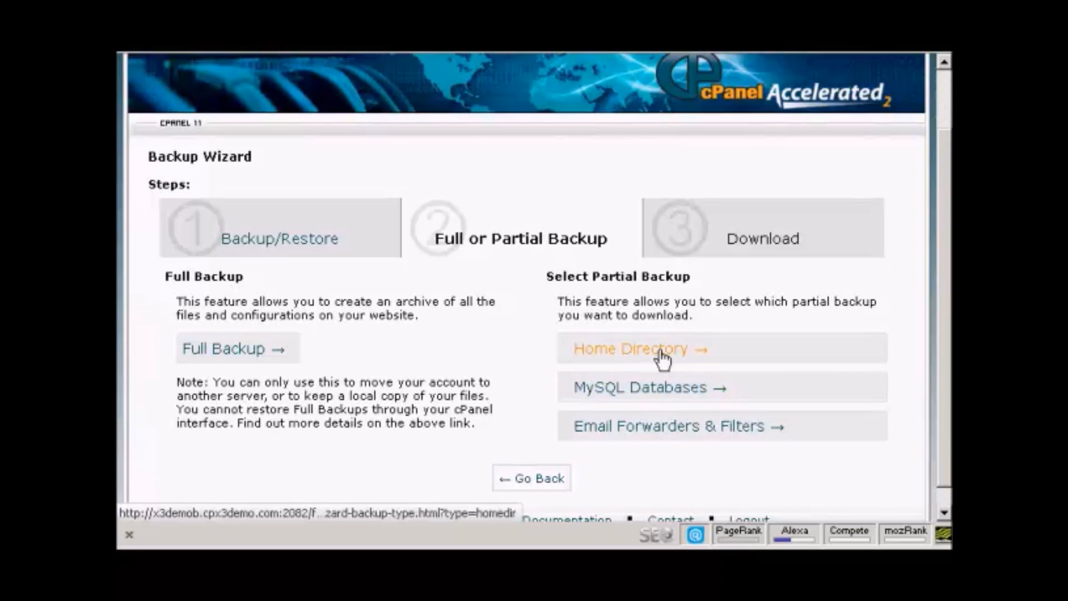
- Choose a partial Home Directory backup and download its dated archive
left_click(639, 349)
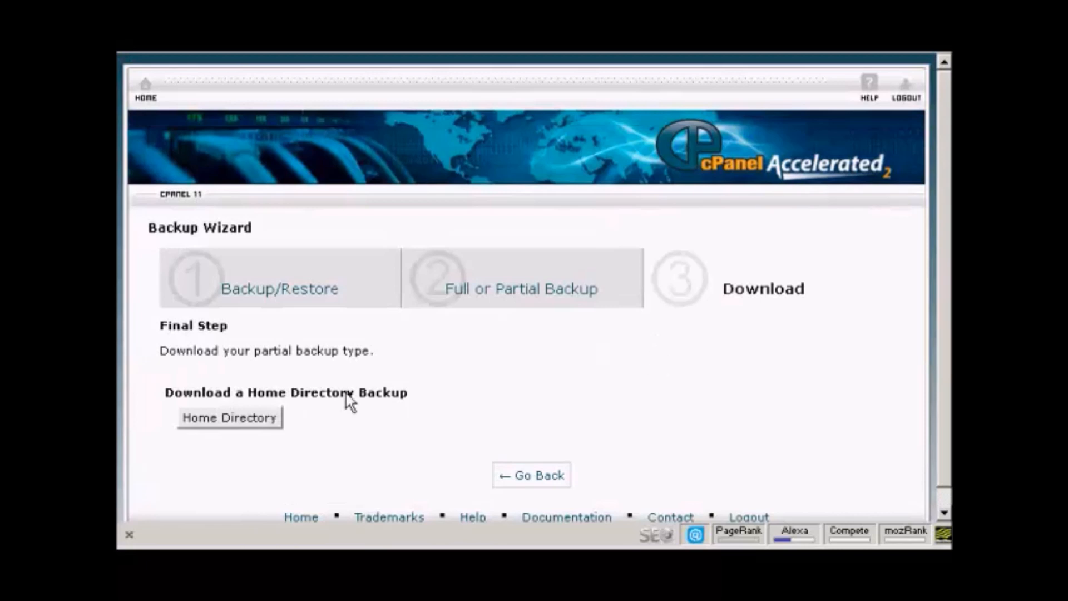
mouse_move(368, 385)
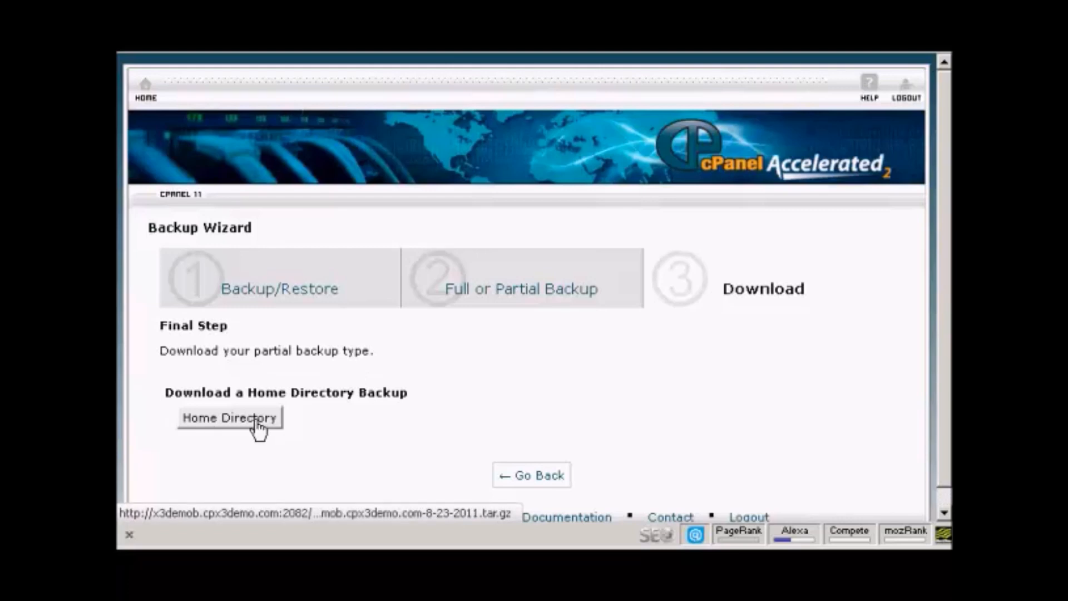
left_click(229, 417)
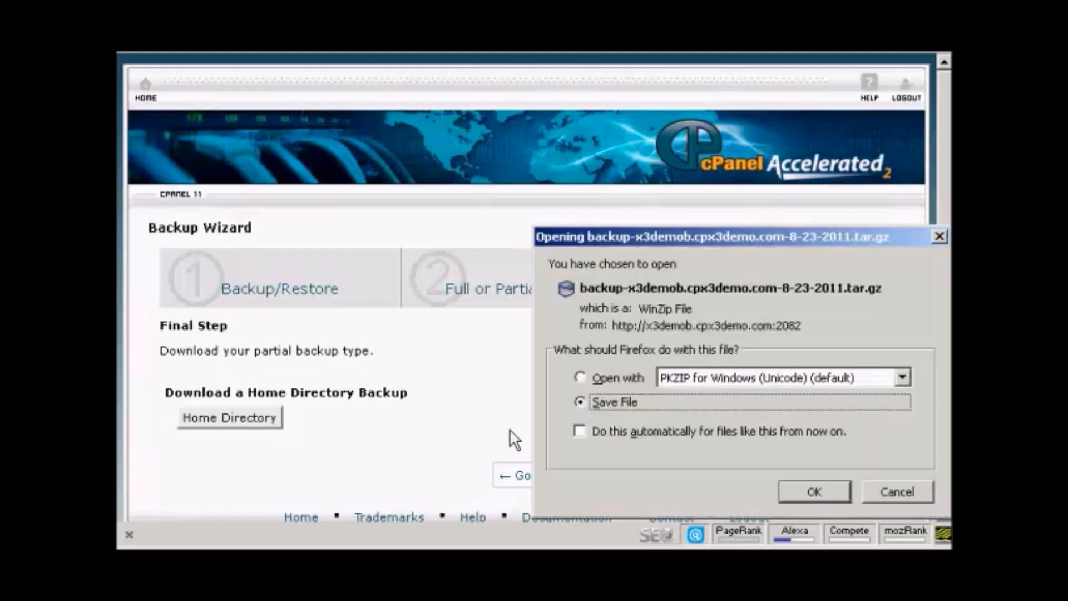
mouse_move(582, 417)
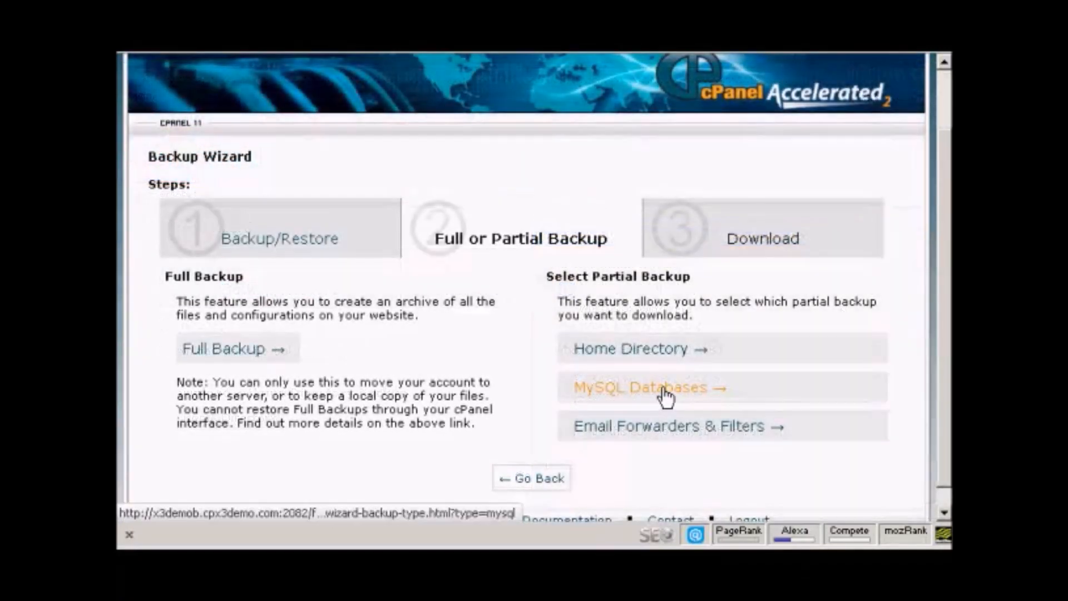
mouse_move(692, 416)
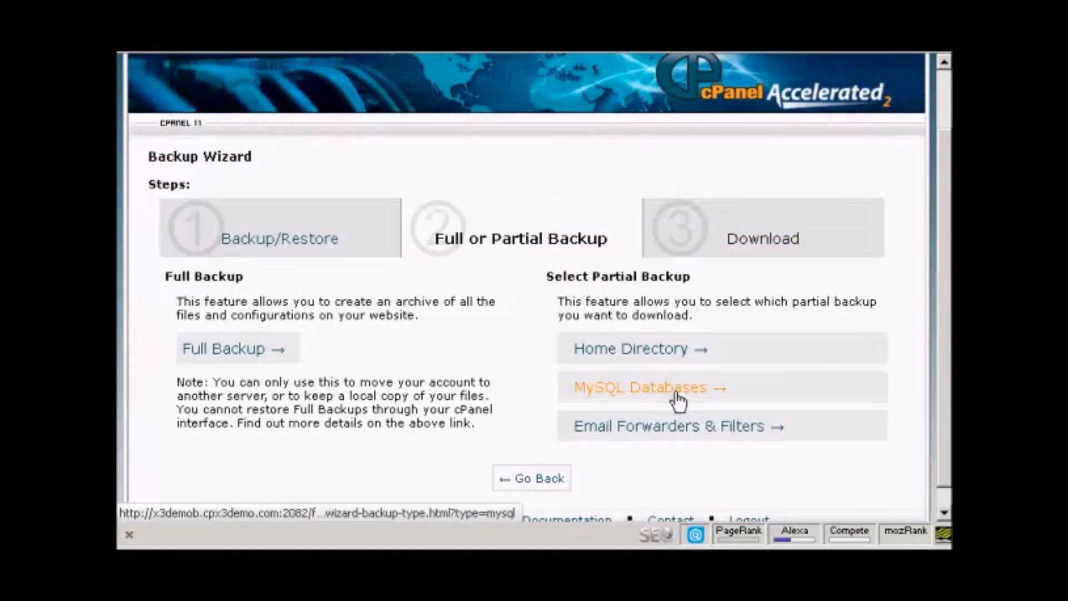
- Choose a partial MySQL Databases backup and scroll through the listed databases
left_click(644, 388)
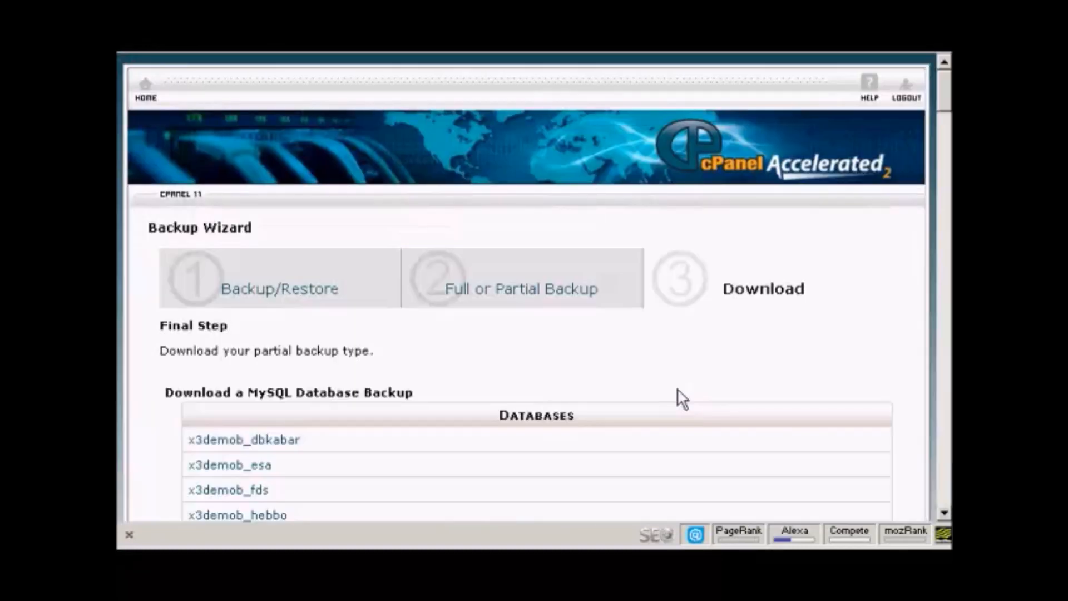
mouse_move(726, 321)
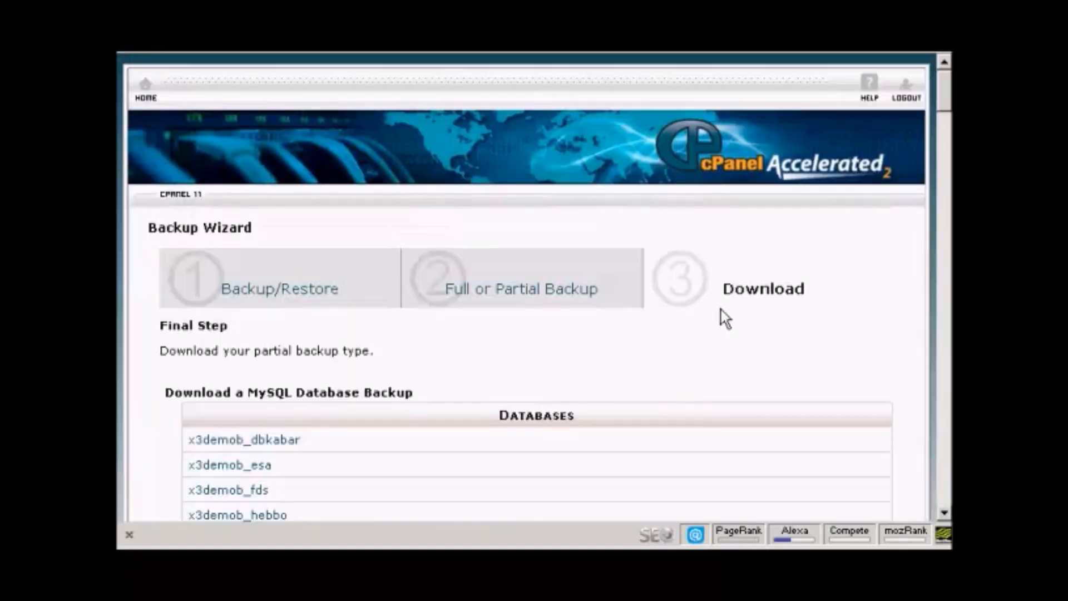
scroll("down", 3)
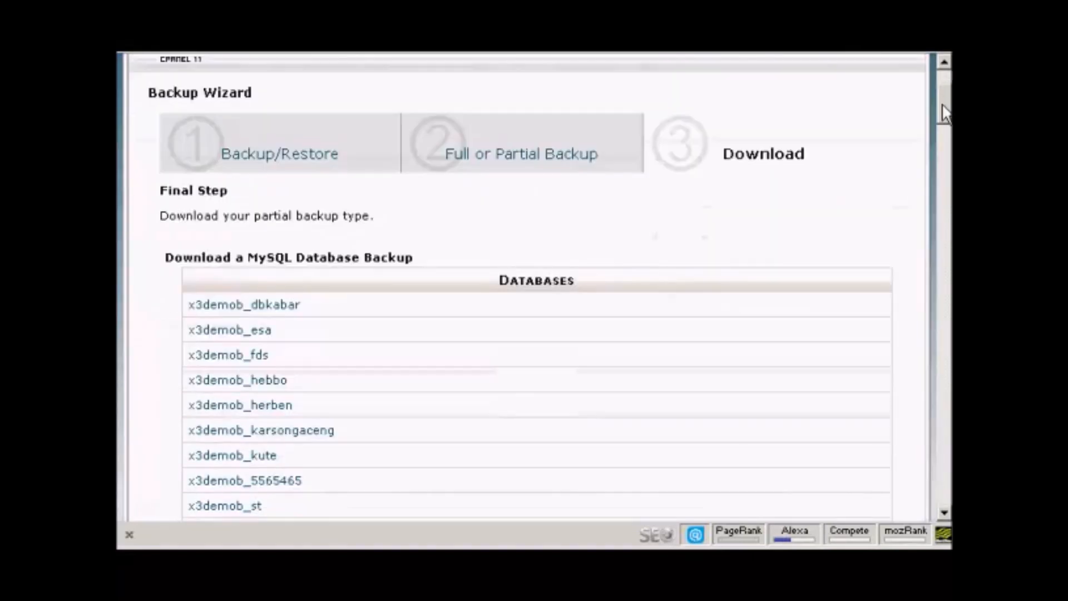
scroll("down", 3)
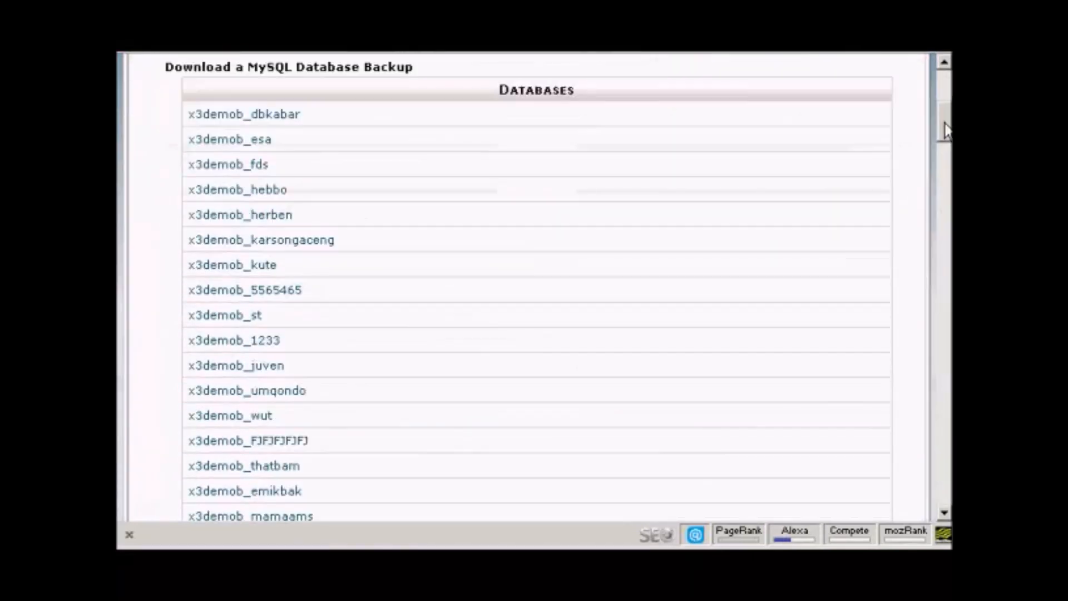
scroll("down", 3)
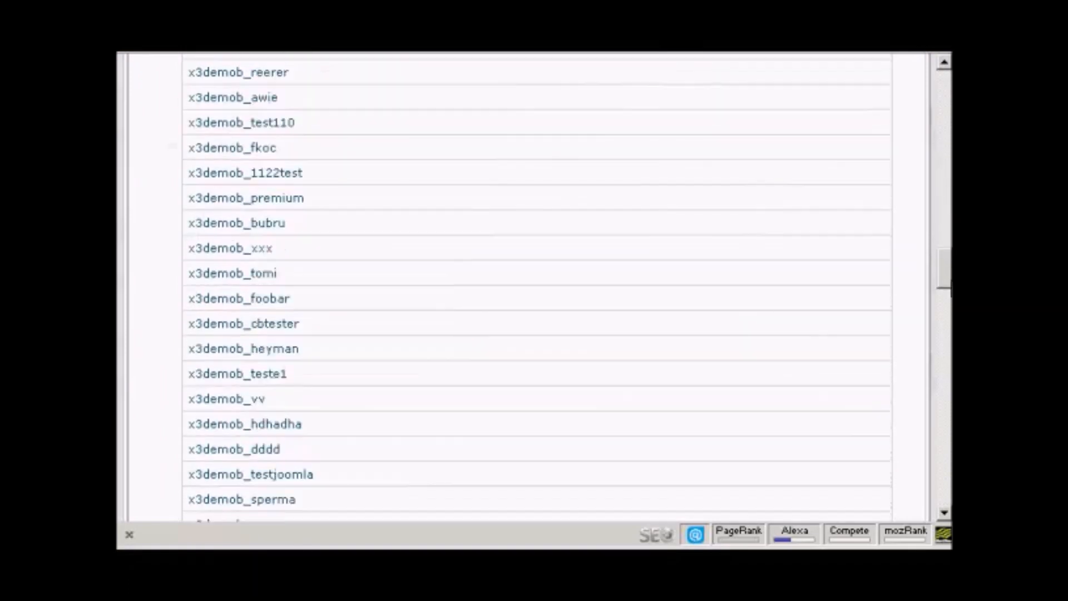
scroll("down", 3)
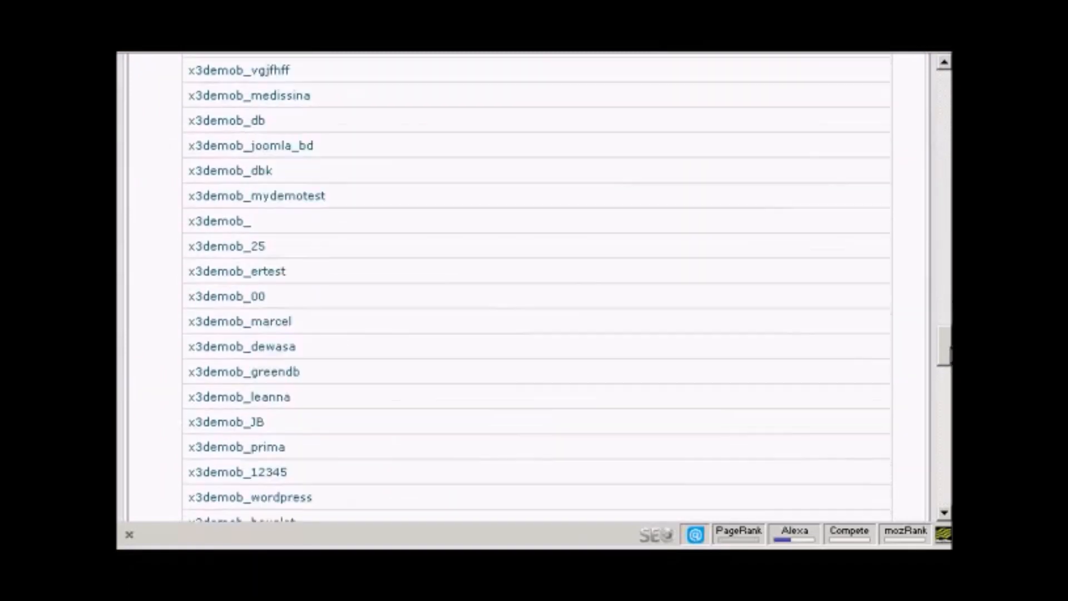
scroll("down", 3)
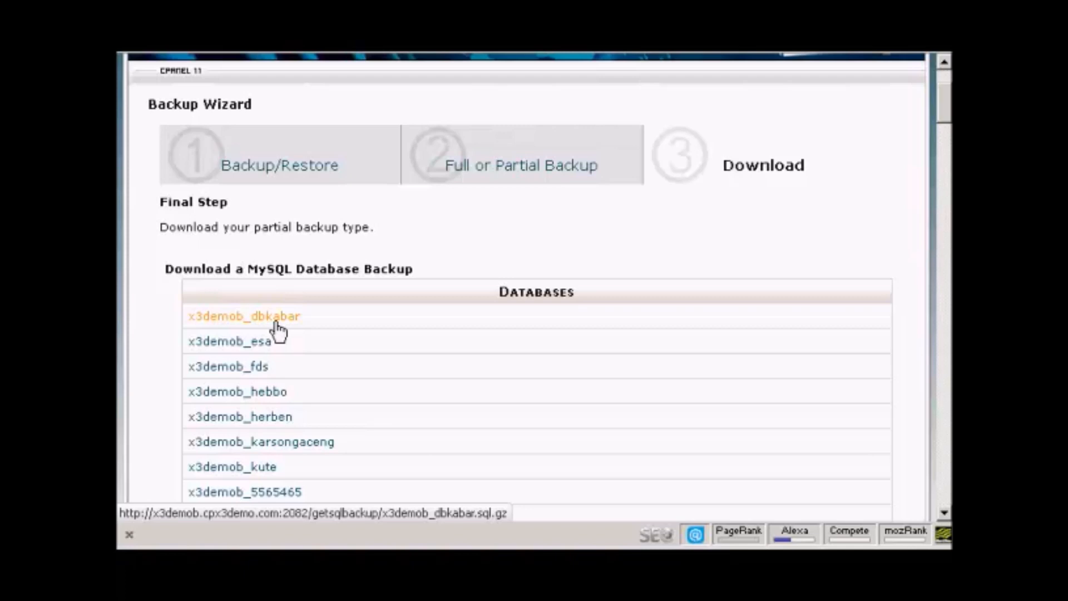
- Save the x3demob_dbkabar backup as x3demob_dbkabar.sql.gz in the Databases folder
right_click(243, 315)
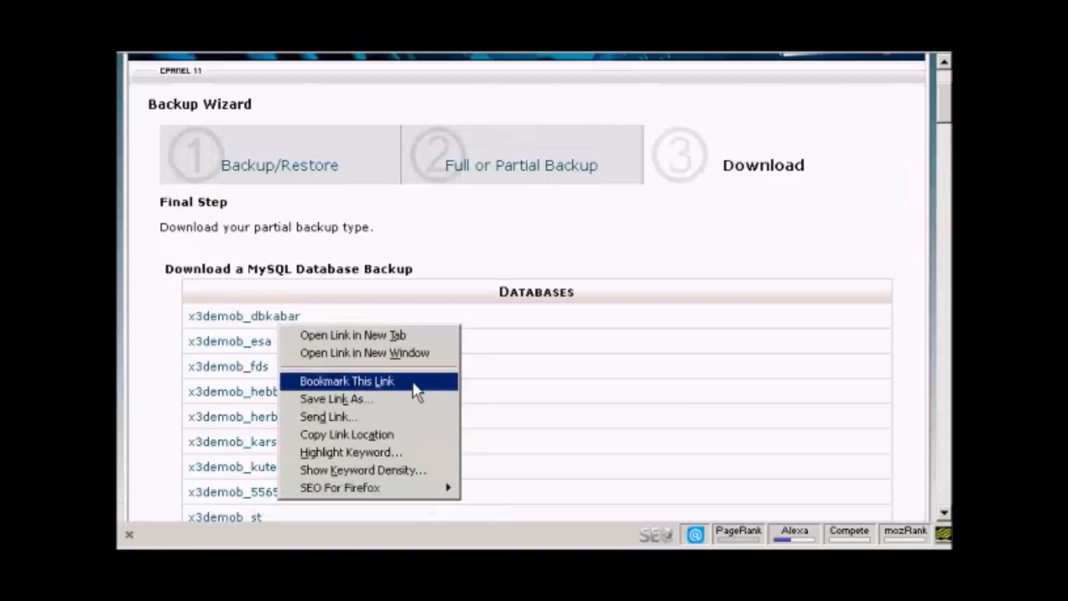
mouse_move(351, 399)
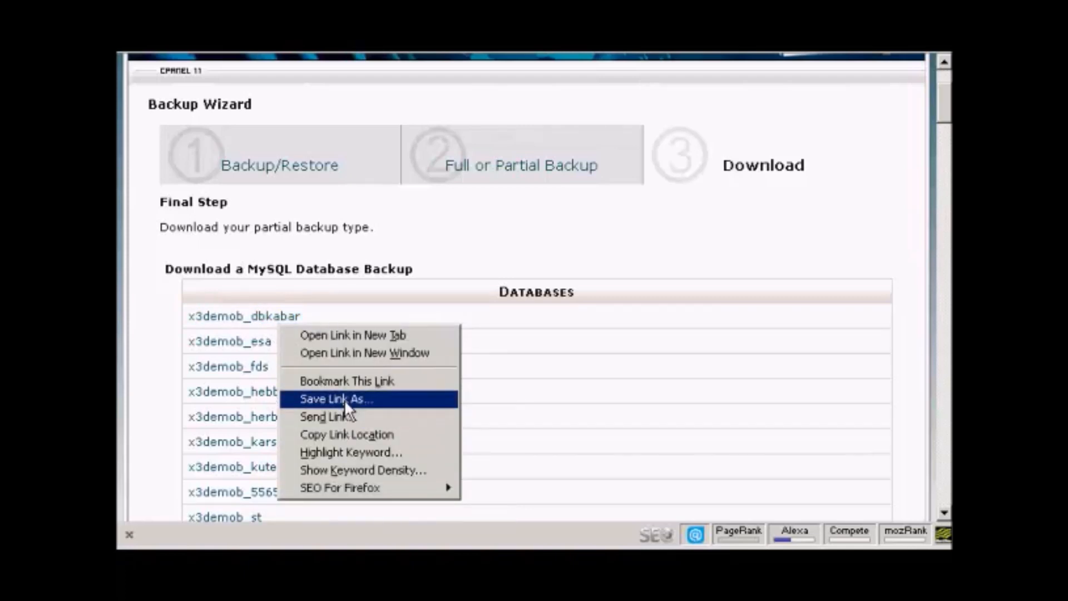
mouse_move(385, 406)
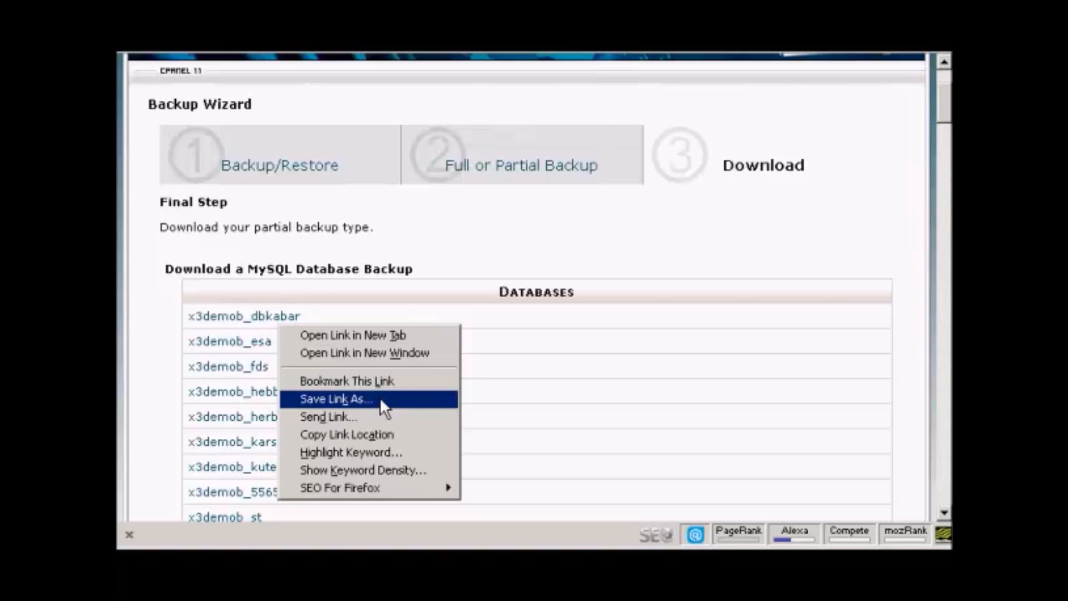
left_click(336, 398)
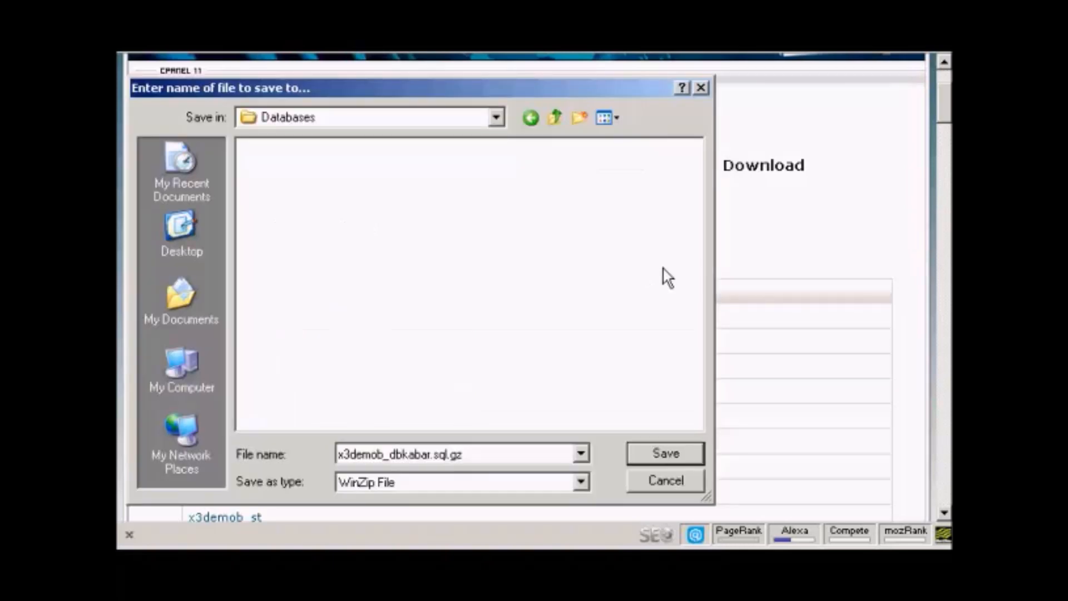
mouse_move(665, 454)
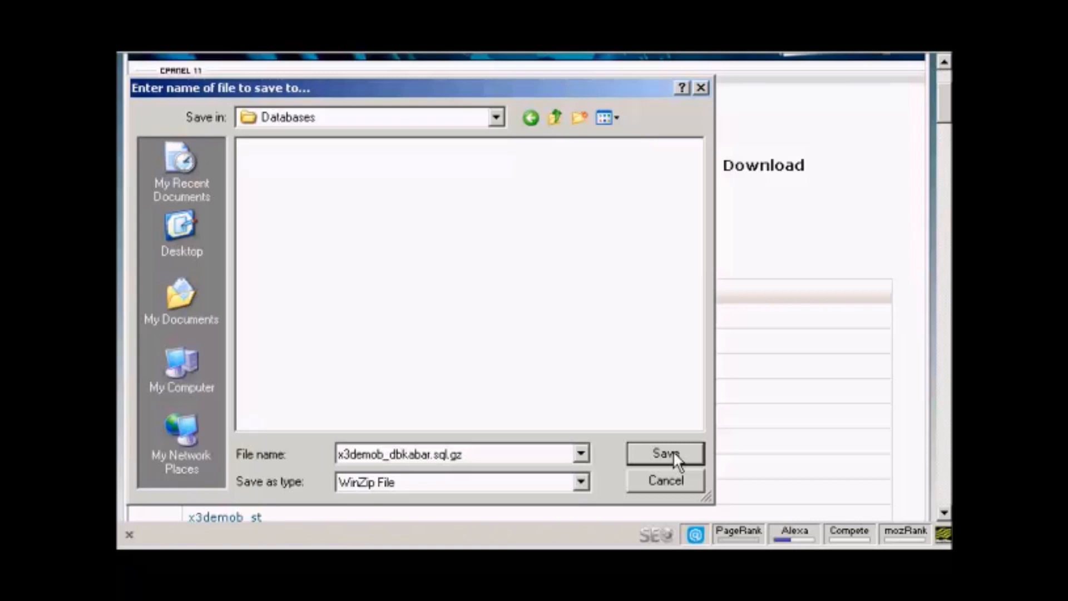
left_click(665, 454)
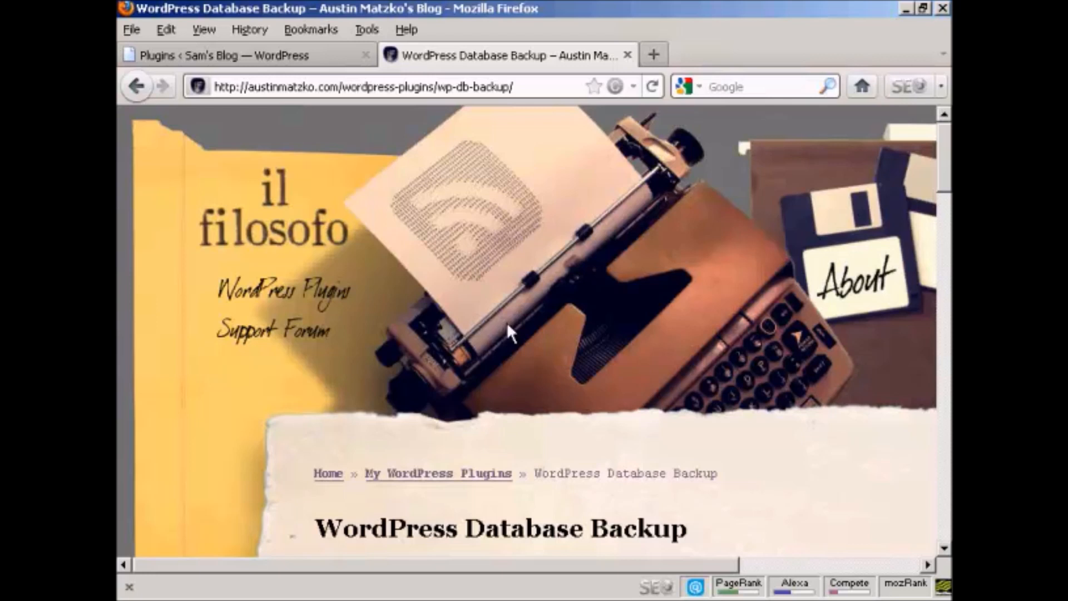
mouse_move(552, 348)
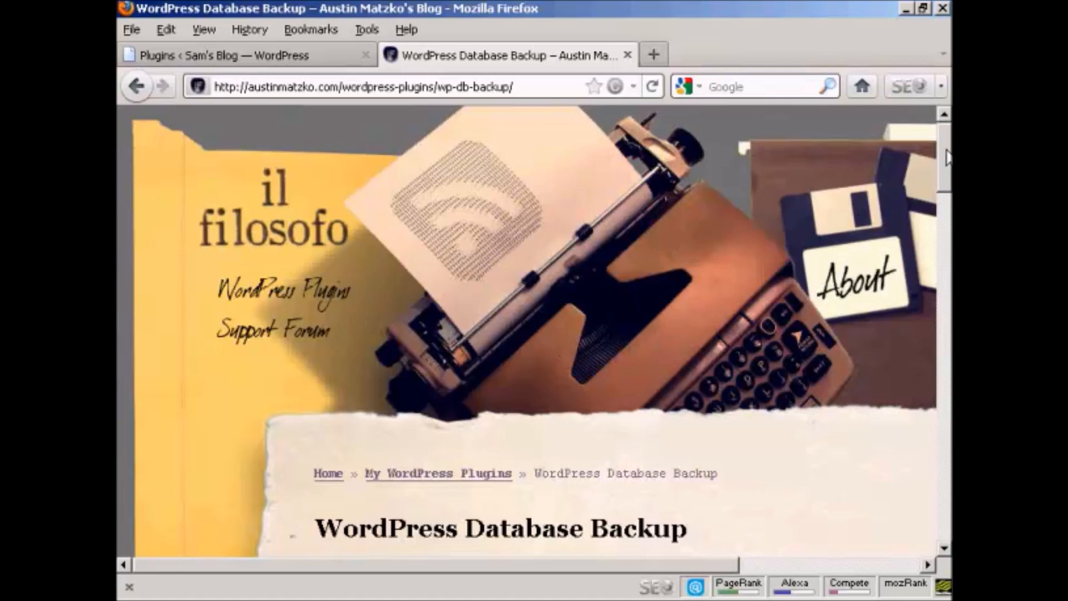
- Scroll the WordPress Database Backup page to the version 2.2.3 download links
scroll("down", 3)
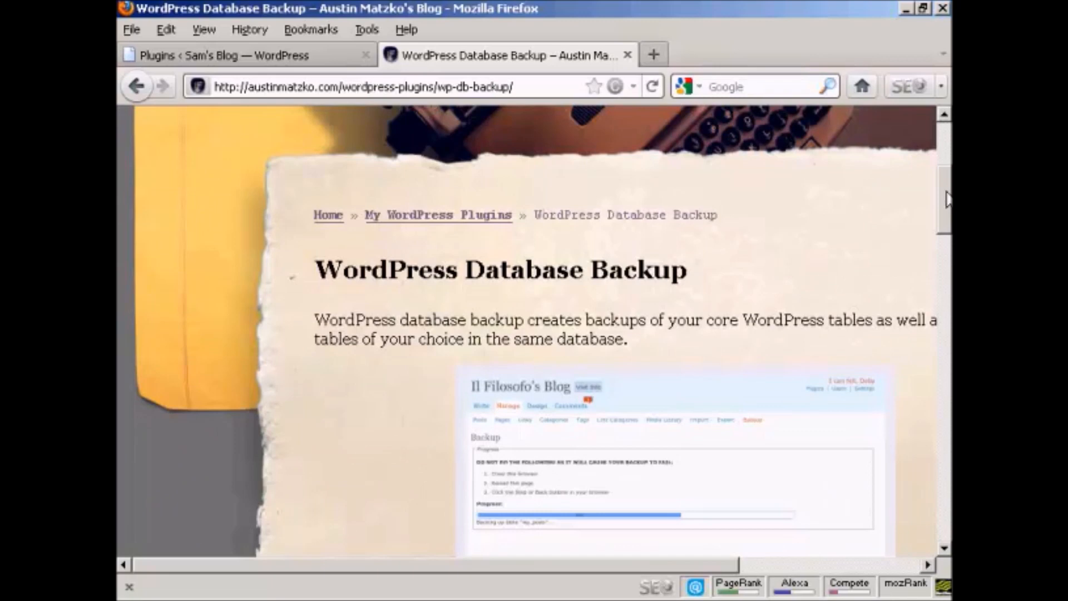
scroll("down", 3)
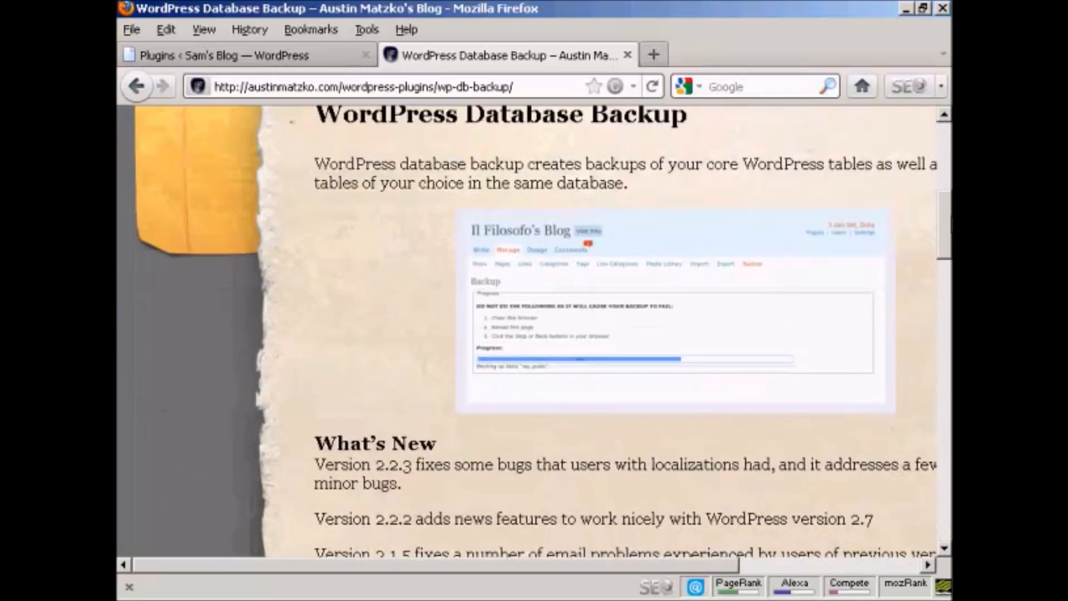
scroll("down", 3)
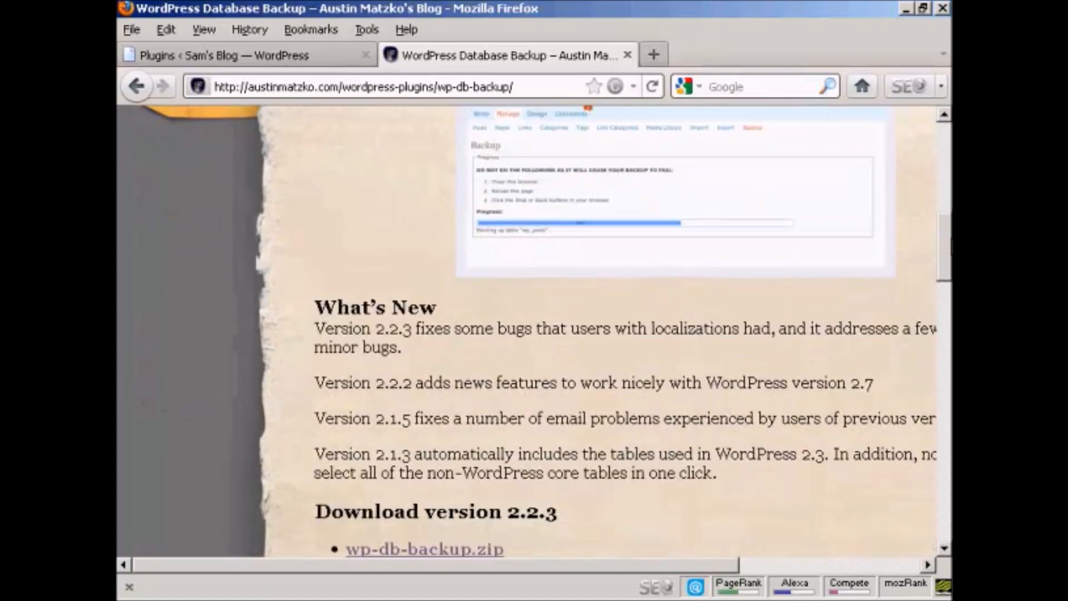
scroll("down", 3)
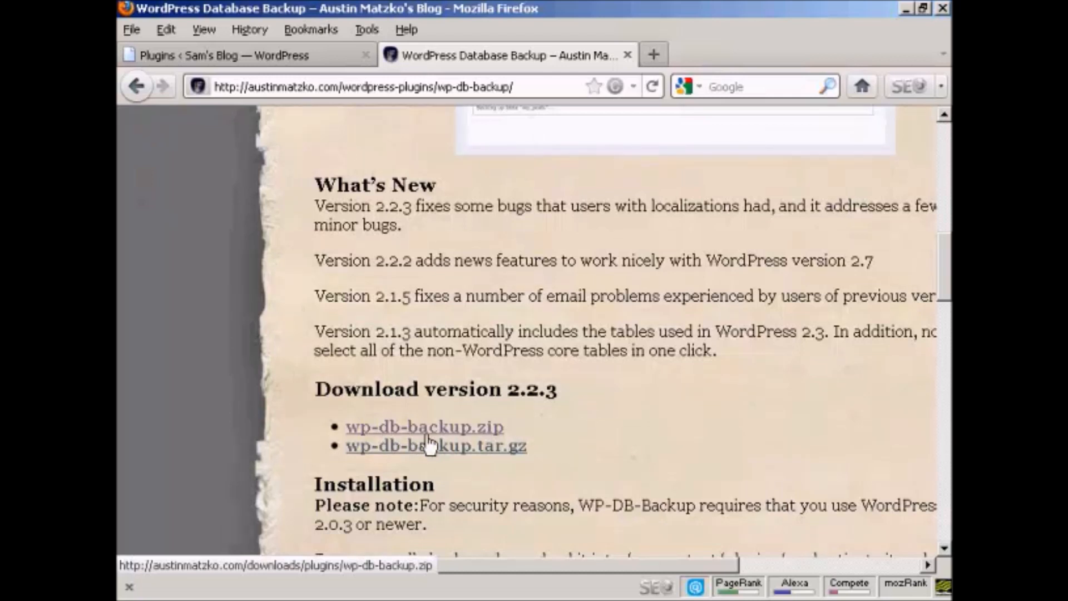
mouse_move(252, 109)
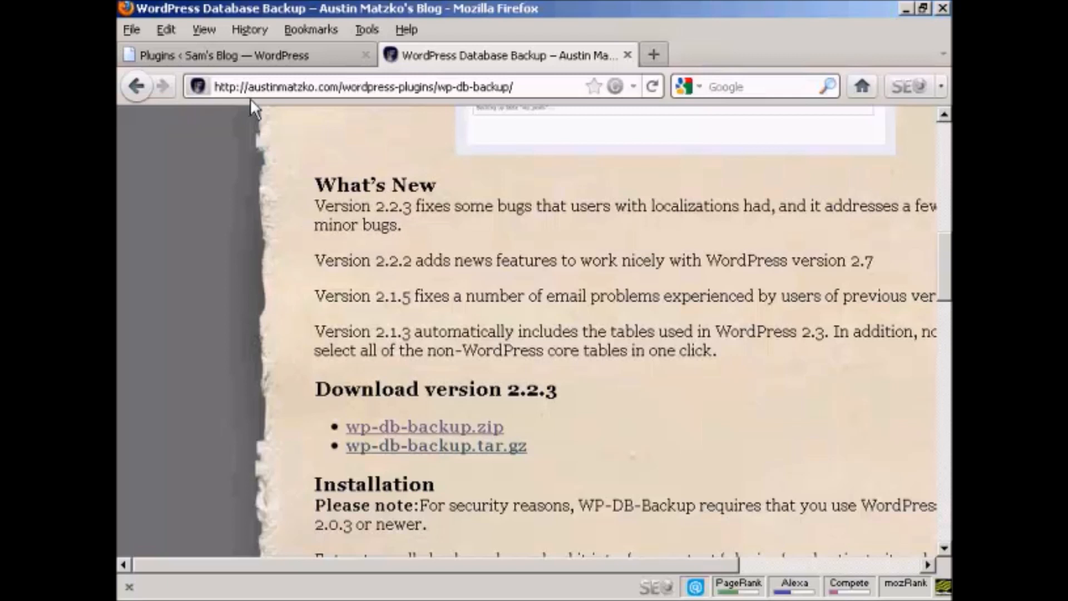
mouse_move(330, 109)
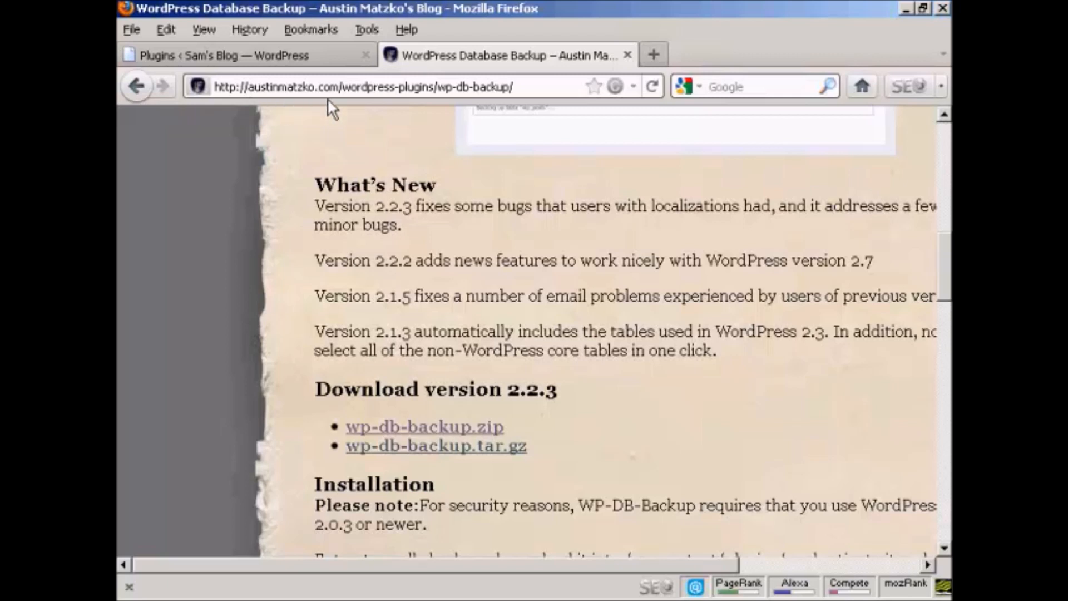
mouse_move(378, 109)
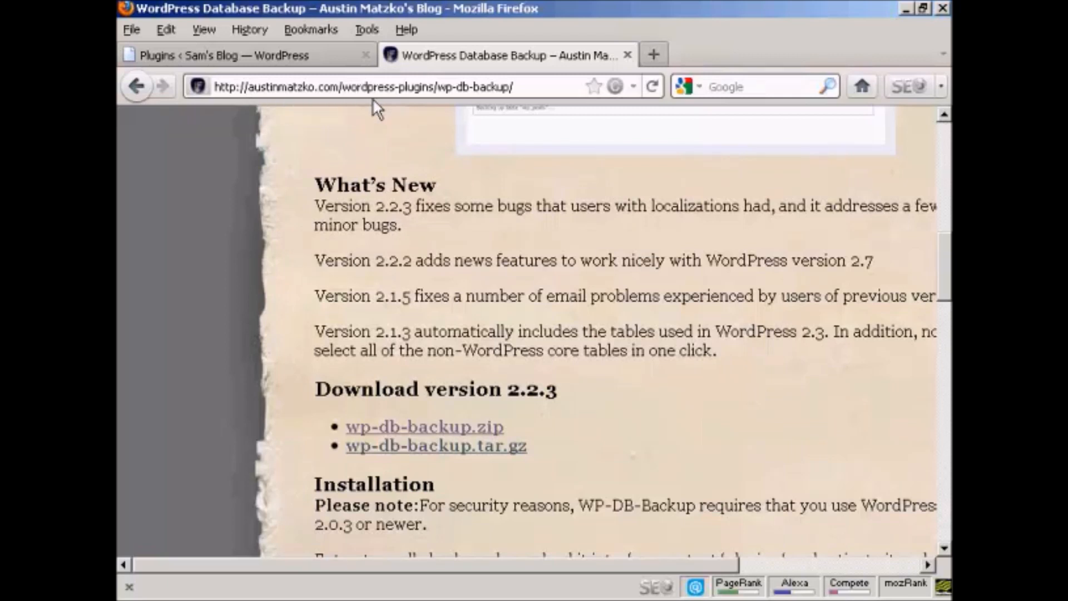
mouse_move(426, 106)
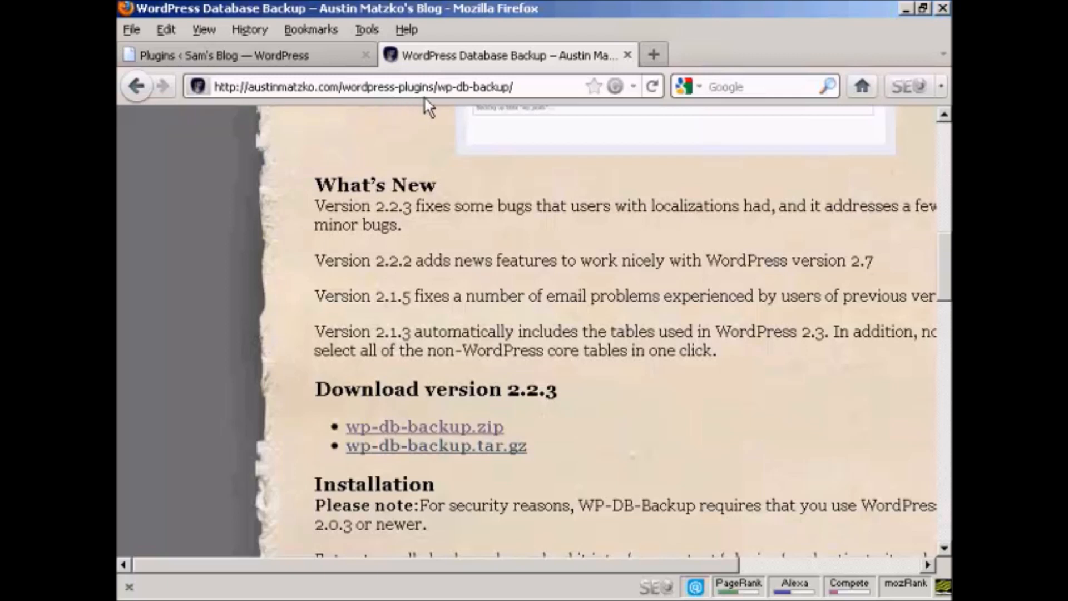
mouse_move(454, 107)
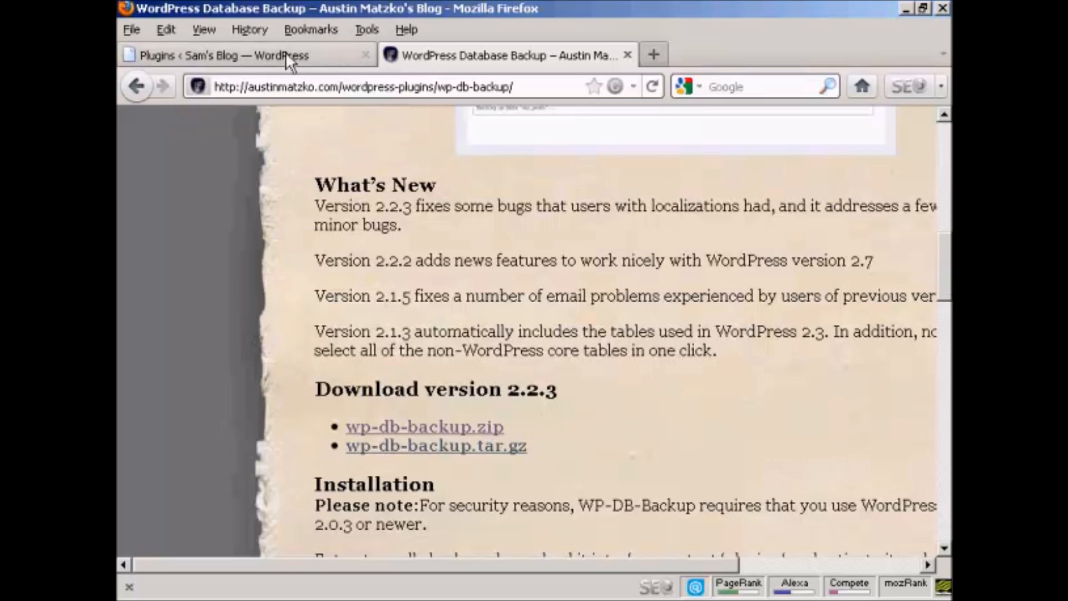
- Confirm WordPress Database Backup 2.2.3 is active, then go to Tools > Backup
left_click(246, 55)
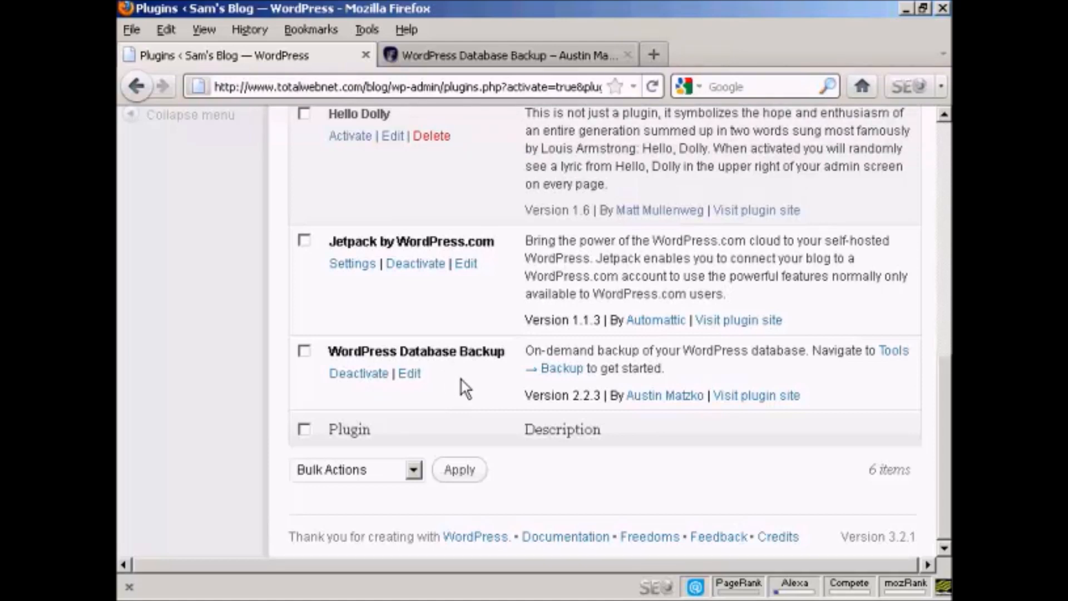
scroll("up", 3)
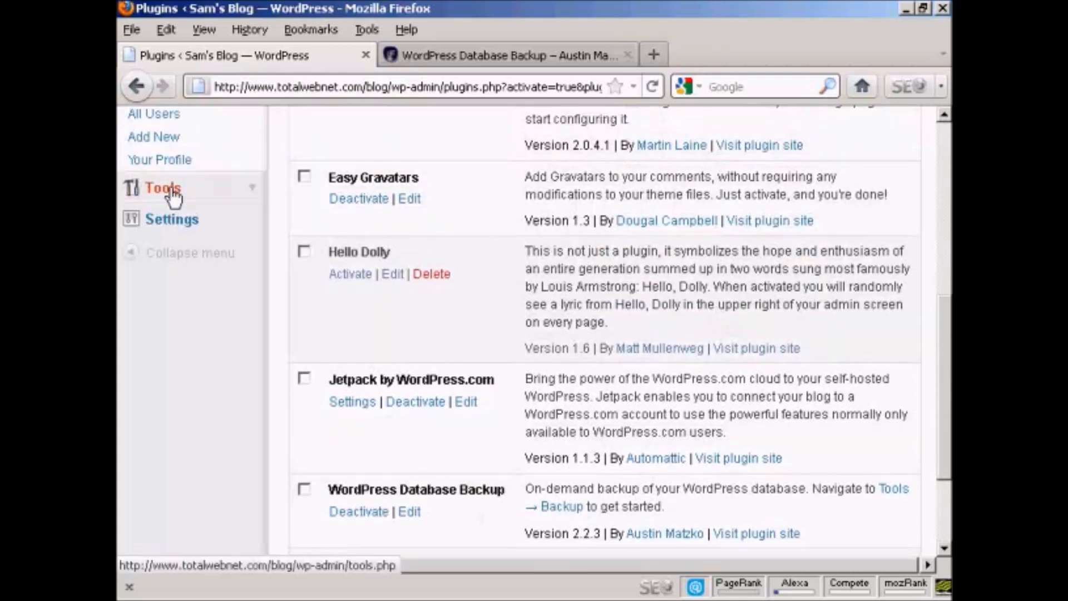
left_click(162, 188)
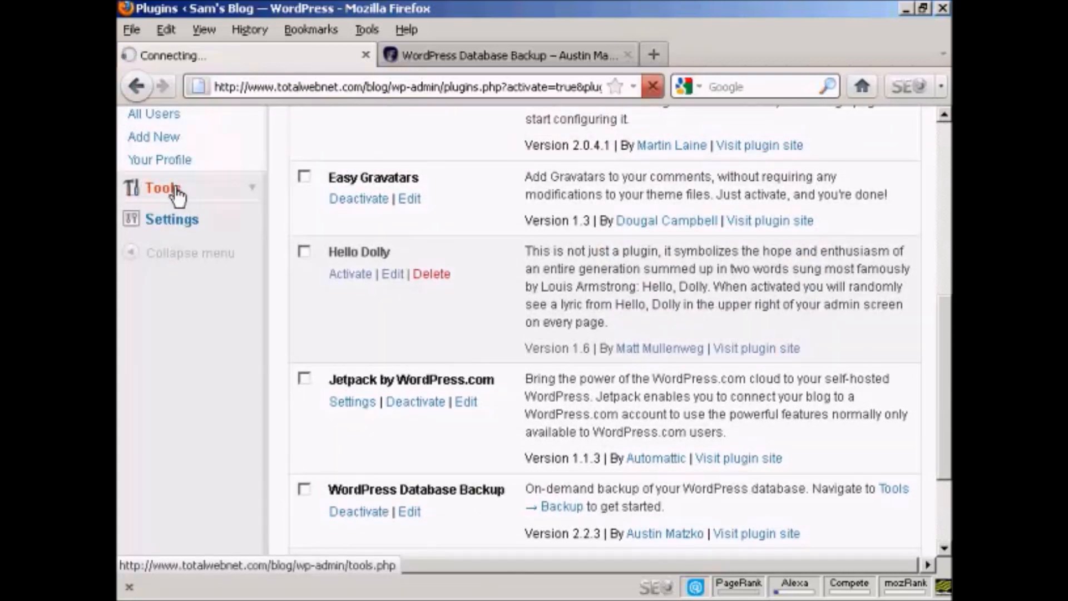
left_click(162, 188)
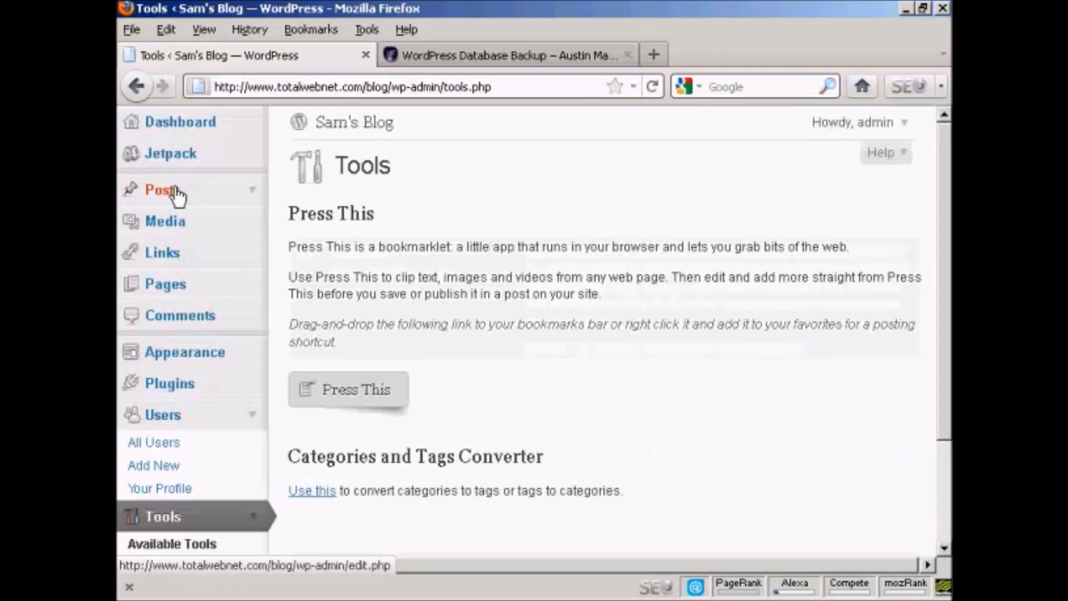
scroll("down", 3)
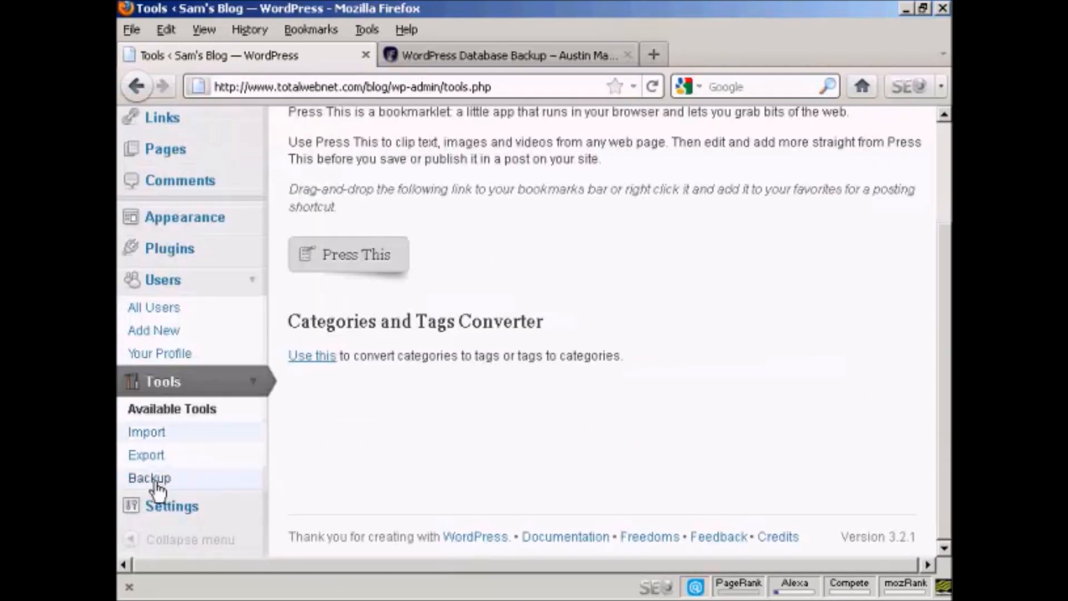
left_click(149, 477)
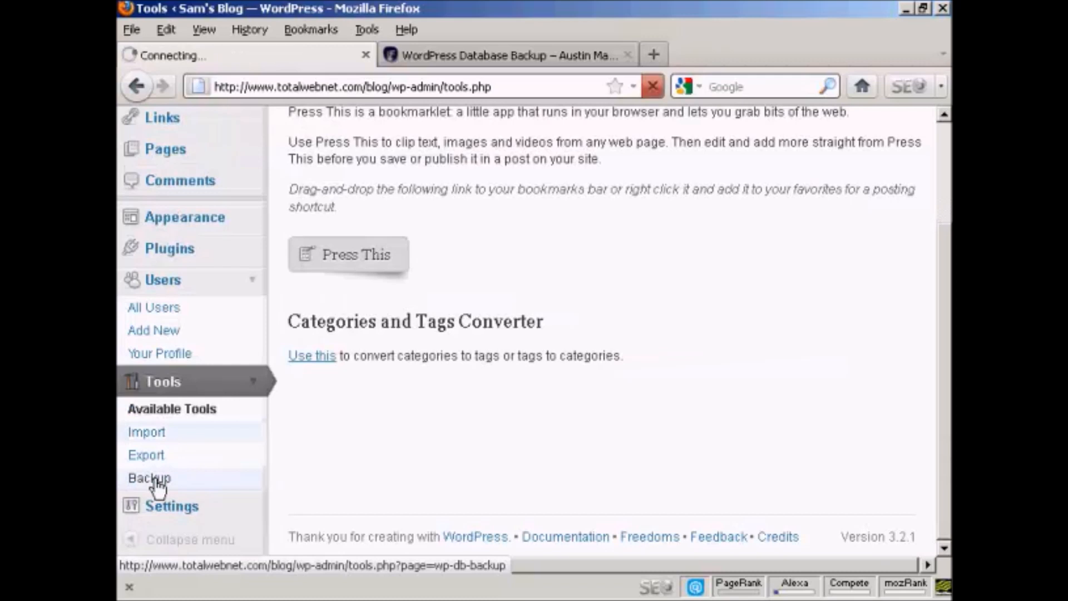
- Exclude spam comments from wp_comments and keep 'Download to your computer' as the backup option
left_click(148, 477)
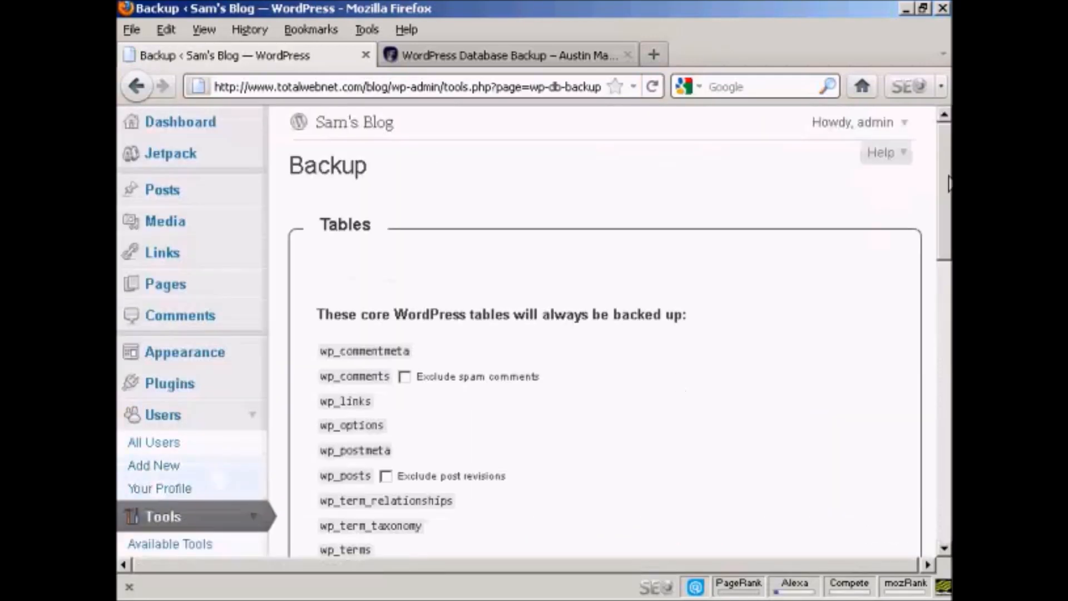
scroll("down", 3)
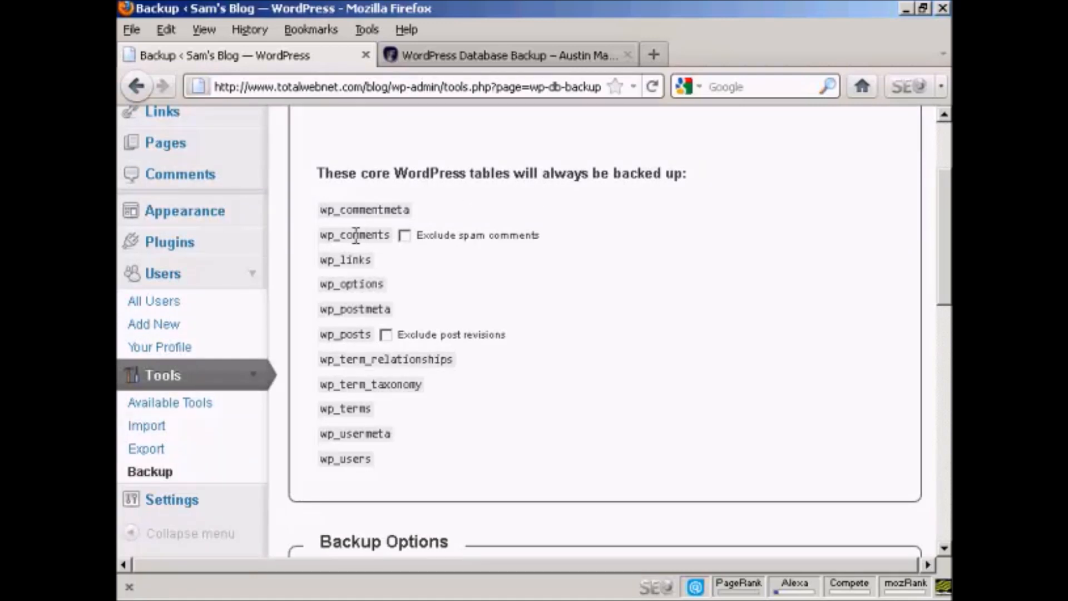
mouse_move(406, 239)
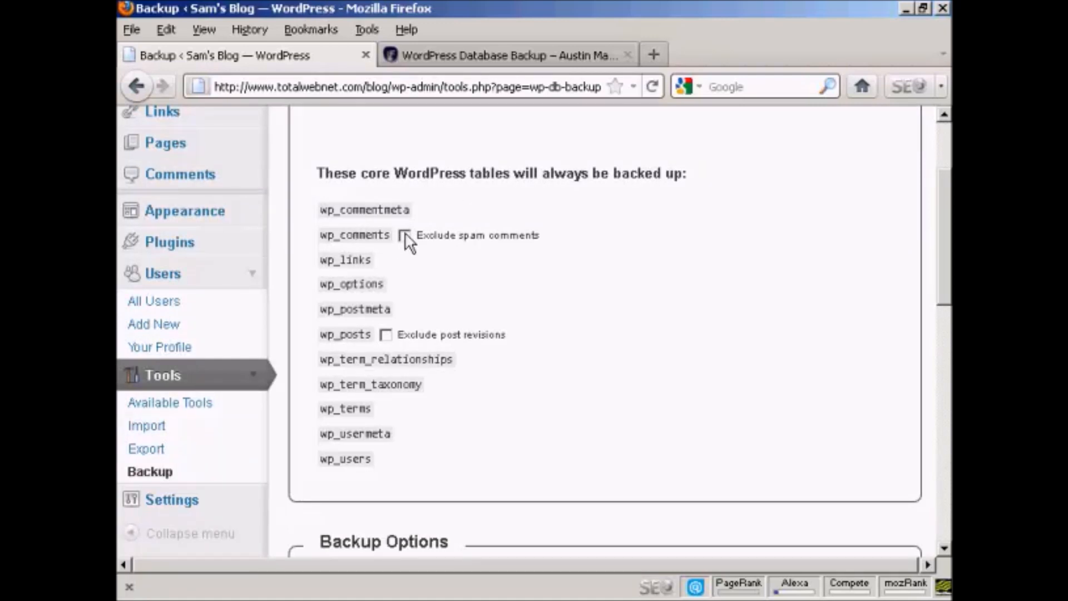
left_click(404, 235)
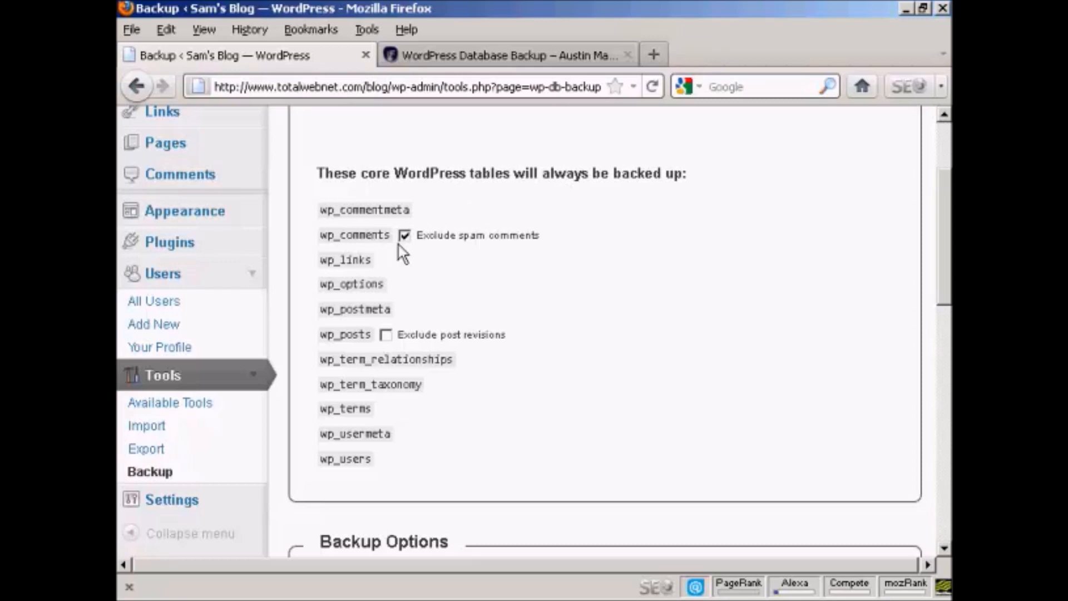
mouse_move(526, 349)
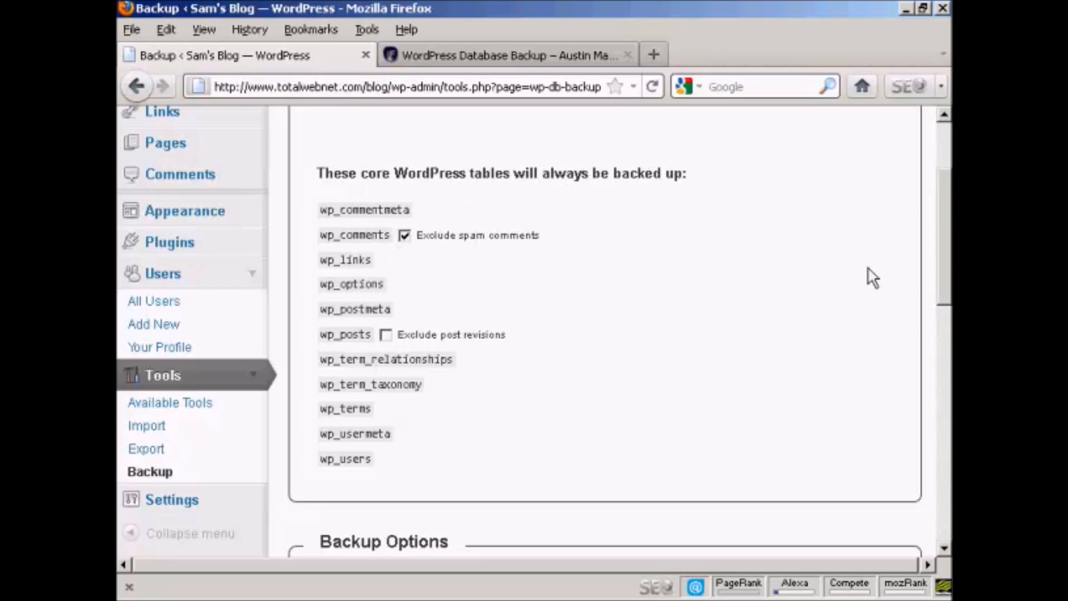
scroll("down", 3)
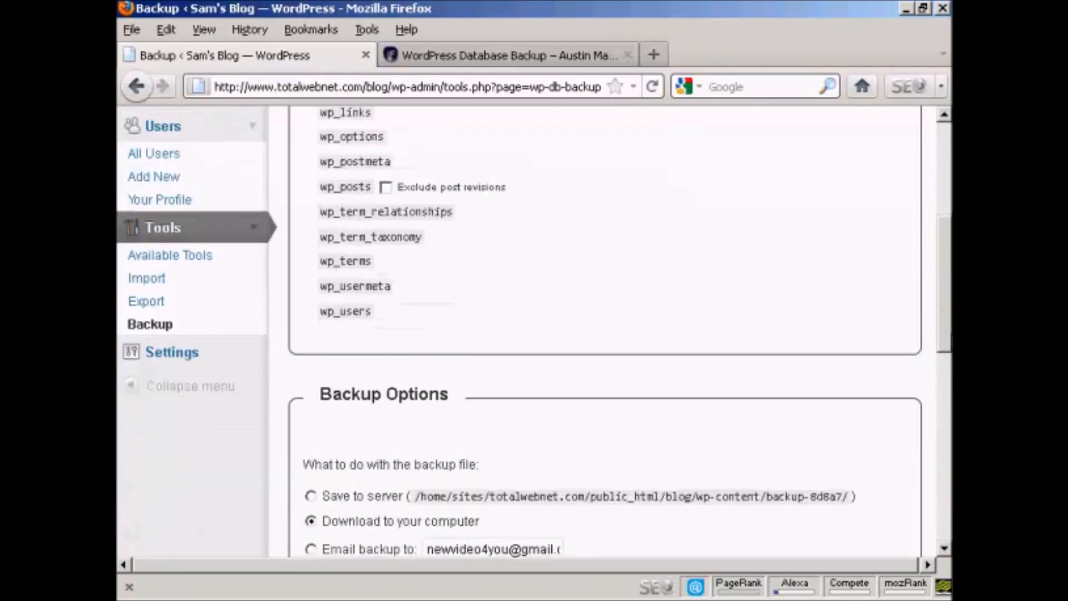
scroll("down", 3)
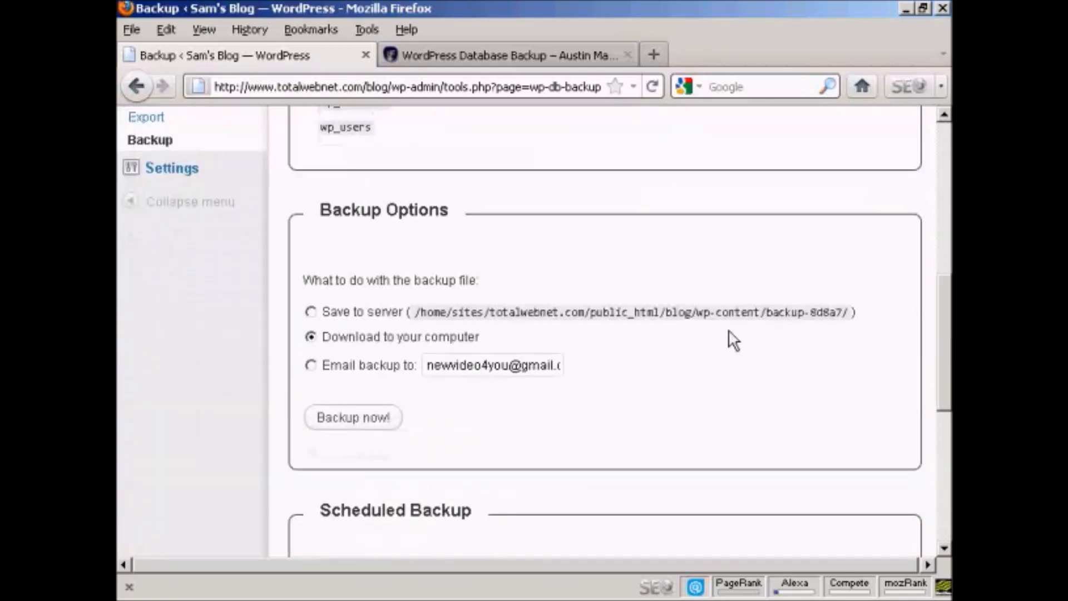
mouse_move(767, 321)
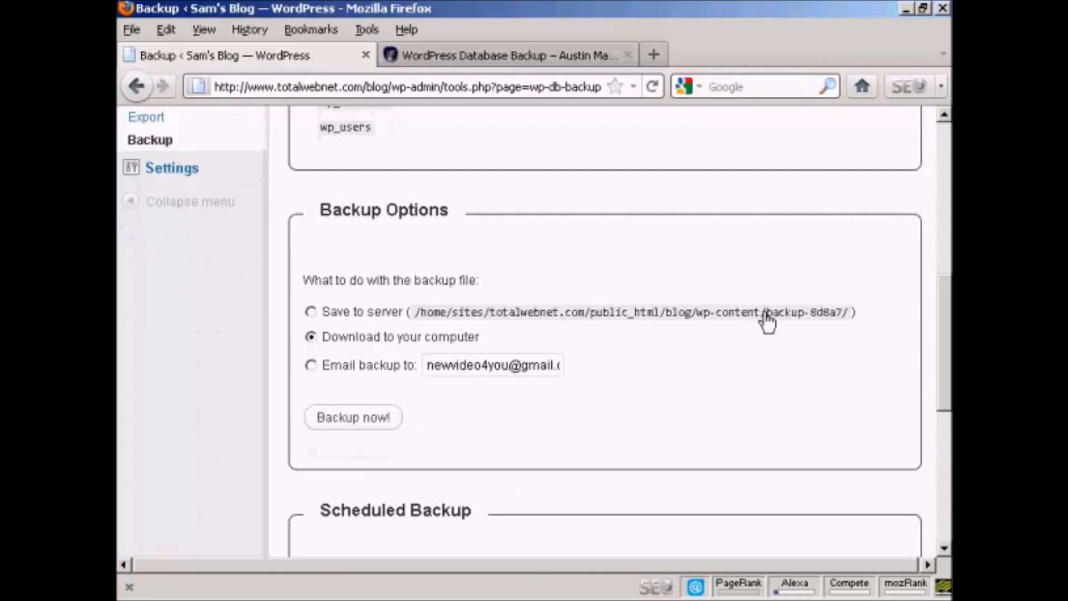
mouse_move(433, 346)
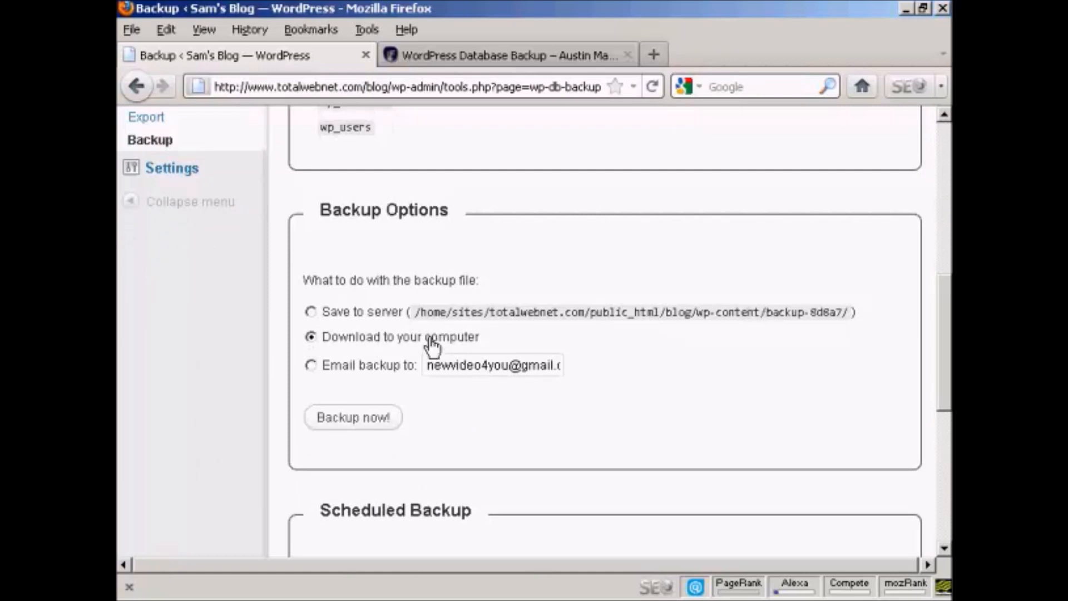
mouse_move(532, 390)
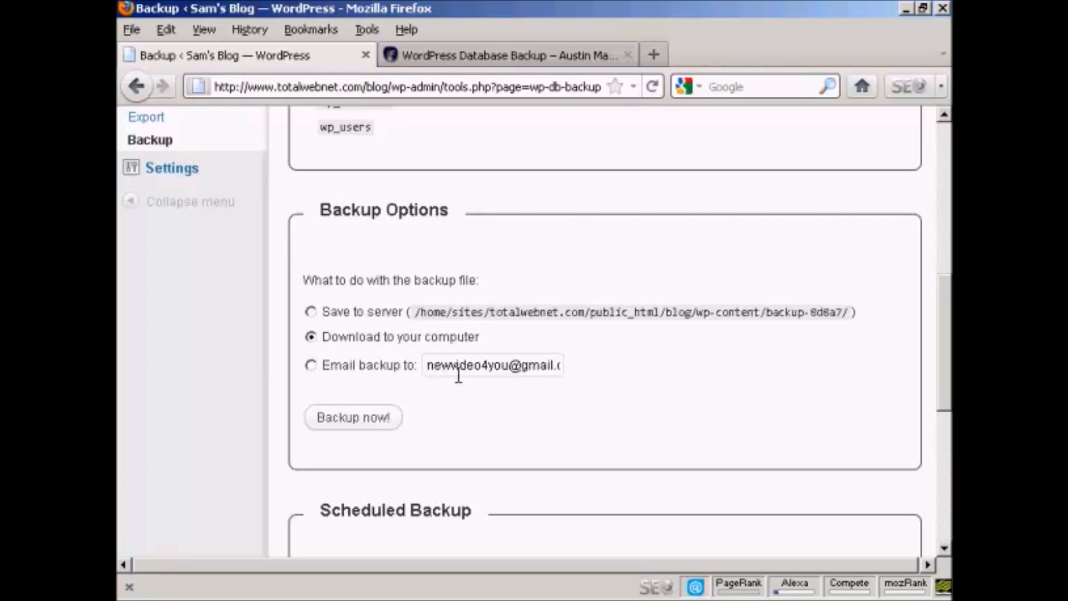
mouse_move(556, 377)
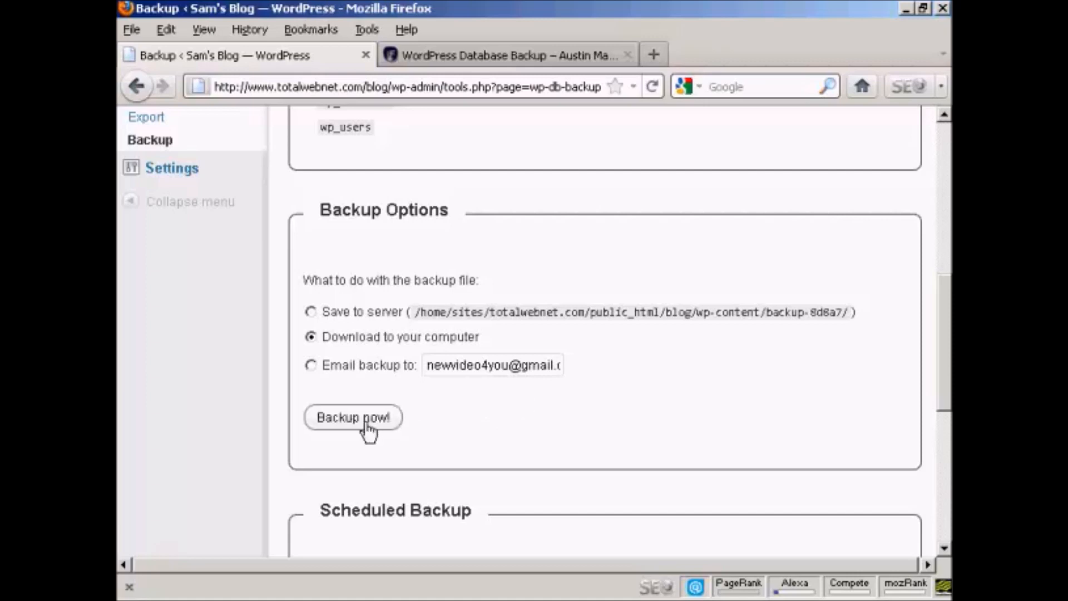
- Run 'Backup now!' and save web156-a-wo-222_wp_20110823_629.sql.gz to the computer
left_click(353, 417)
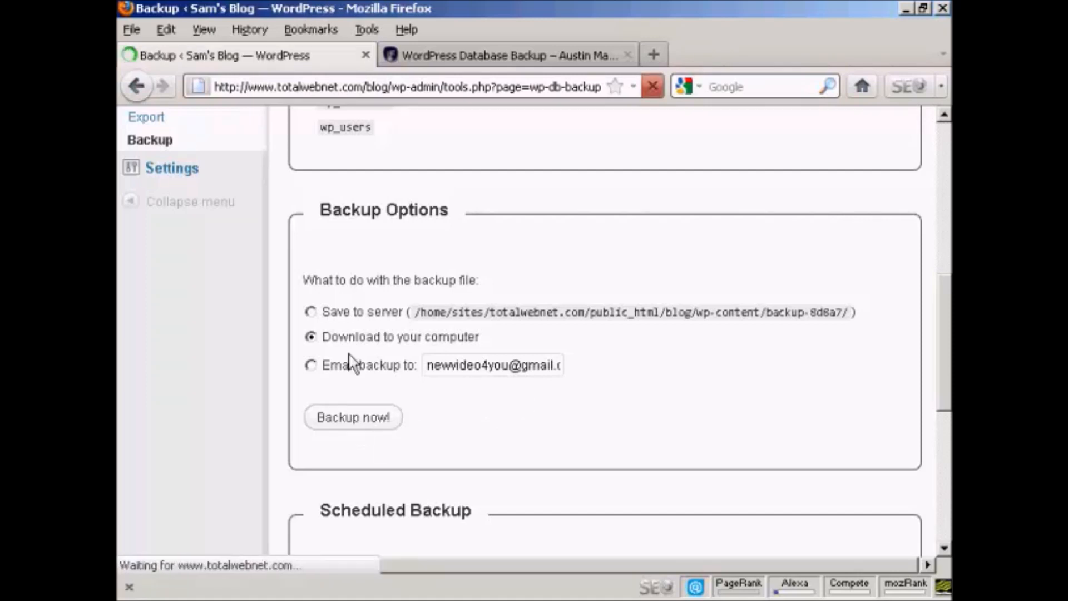
left_click(353, 417)
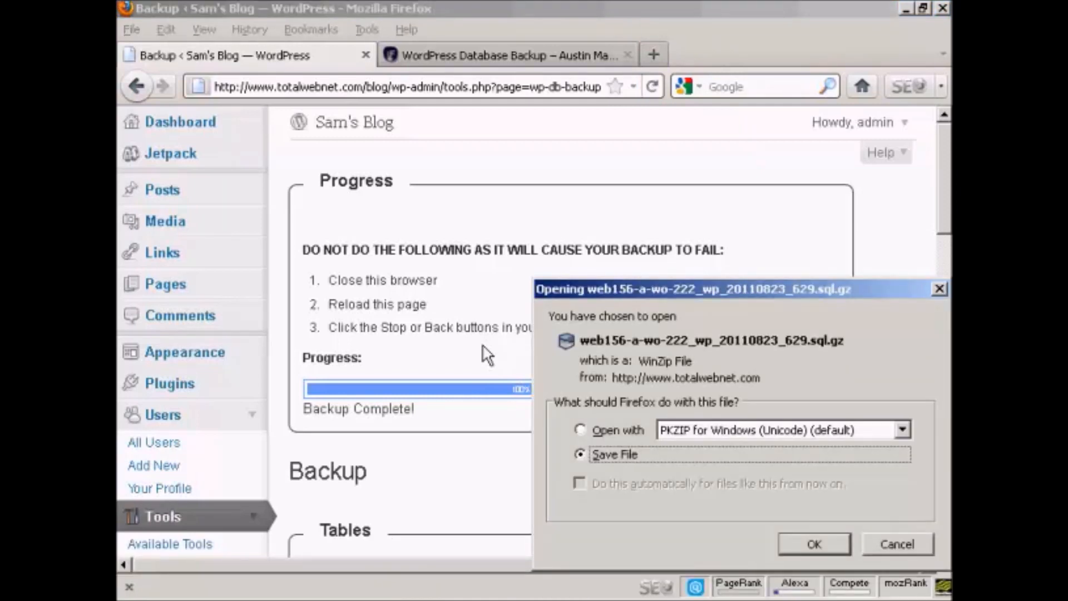
mouse_move(816, 552)
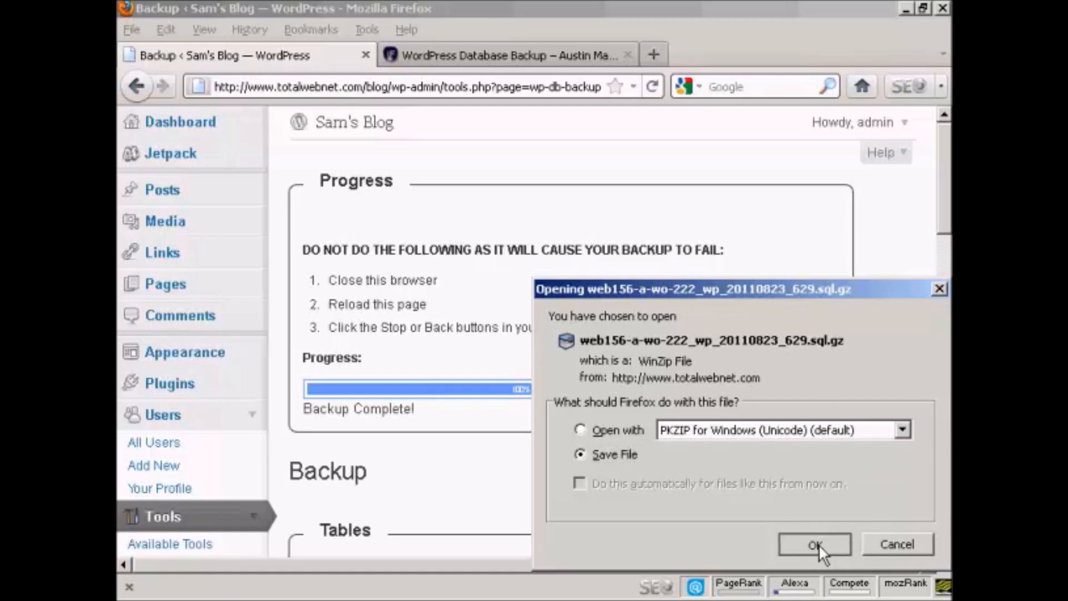
left_click(814, 544)
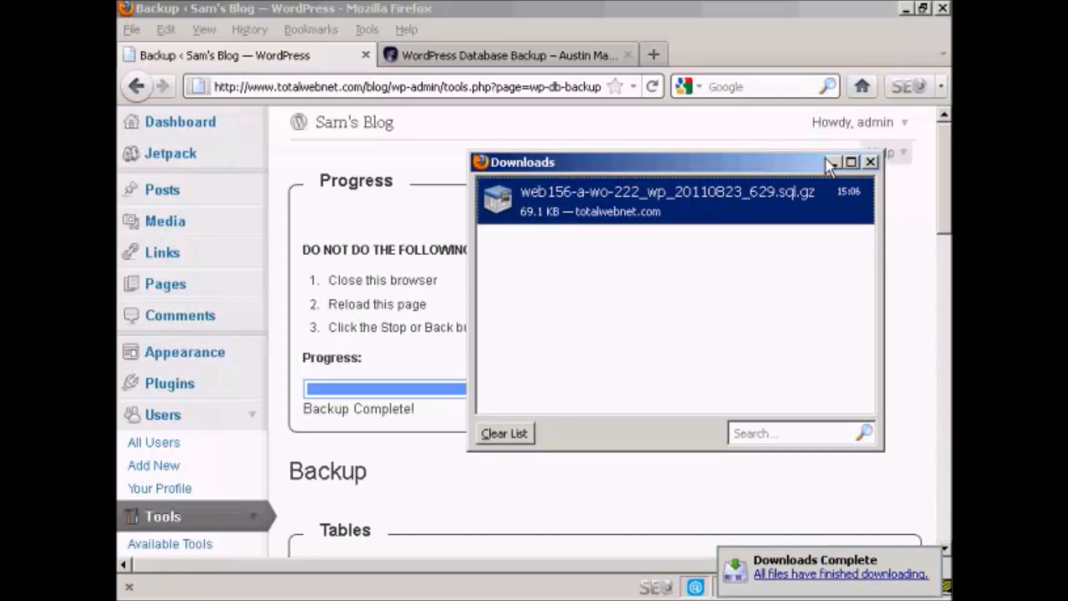
left_click(871, 162)
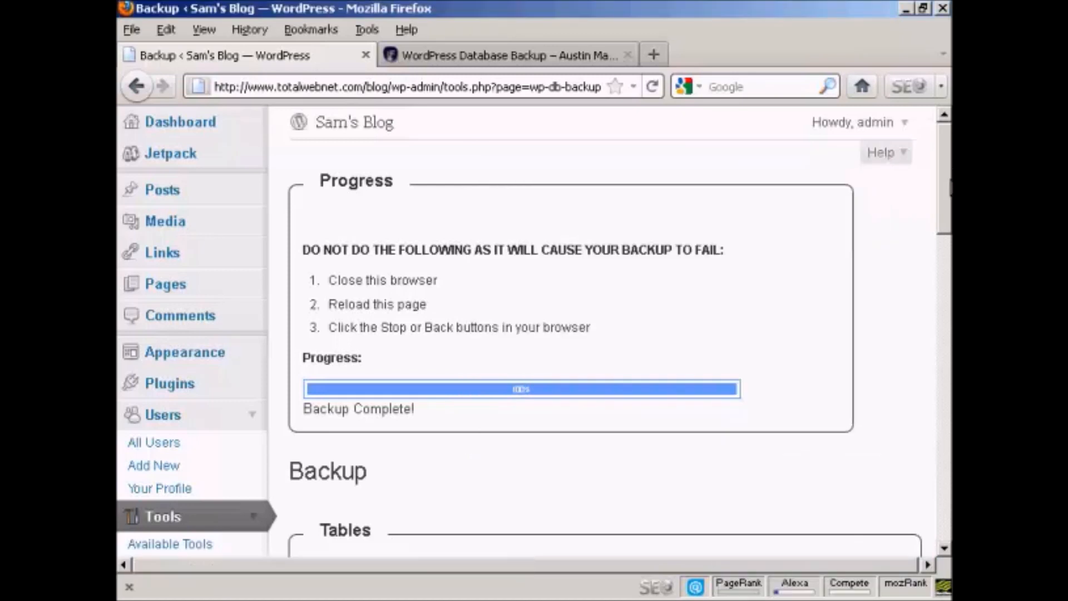
scroll("down", 3)
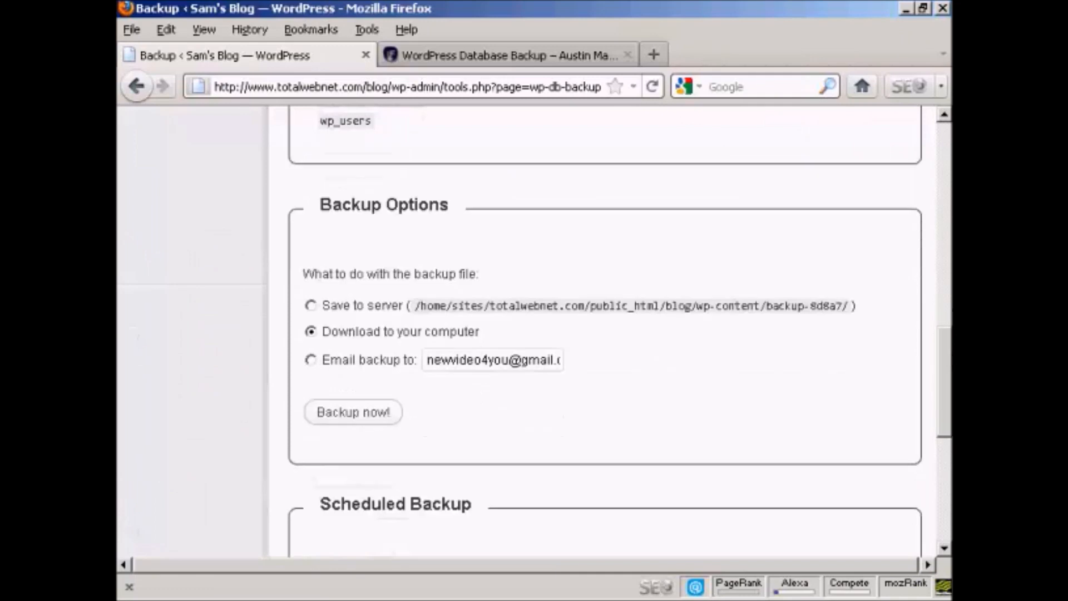
scroll("down", 3)
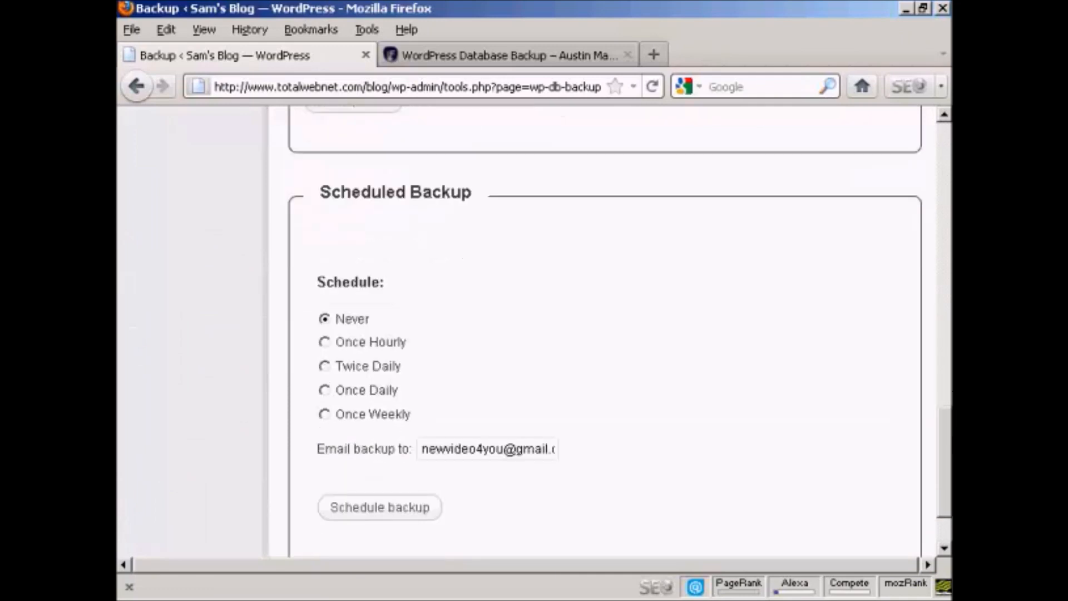
scroll("down", 3)
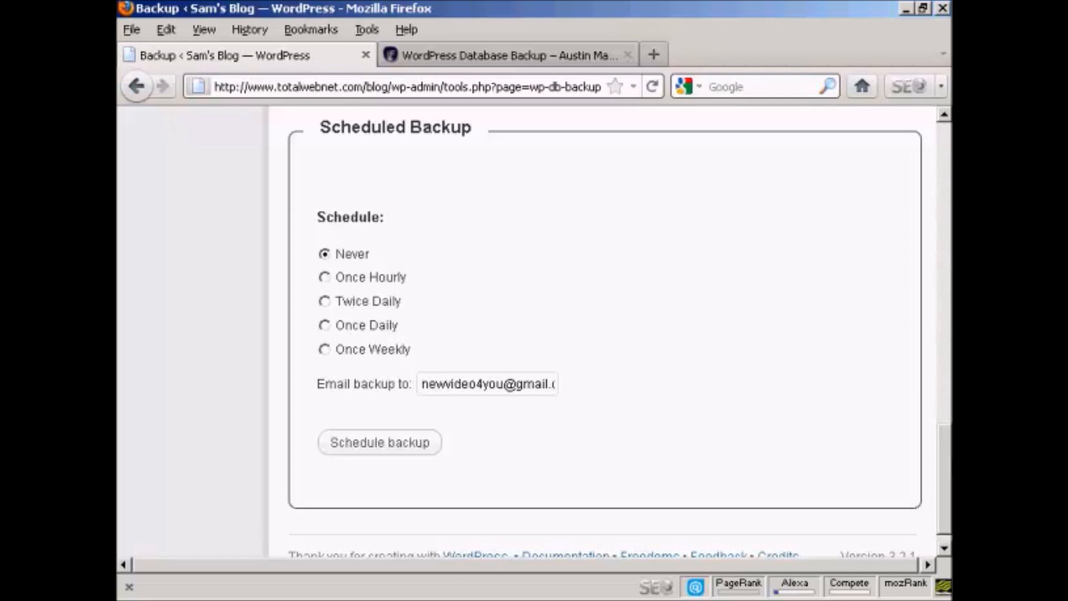
mouse_move(414, 274)
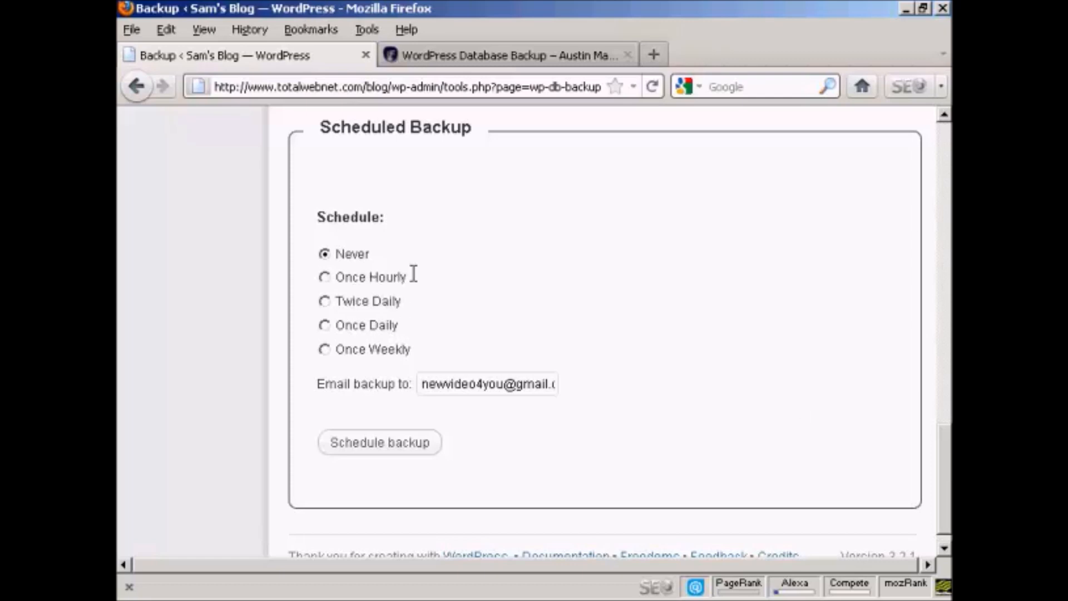
mouse_move(406, 293)
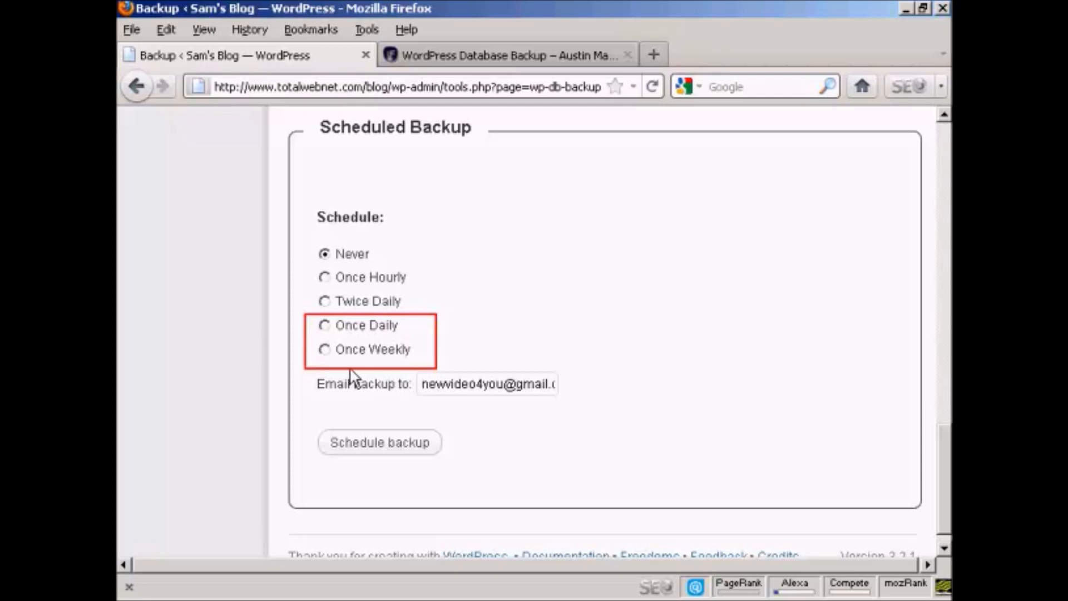
mouse_move(406, 349)
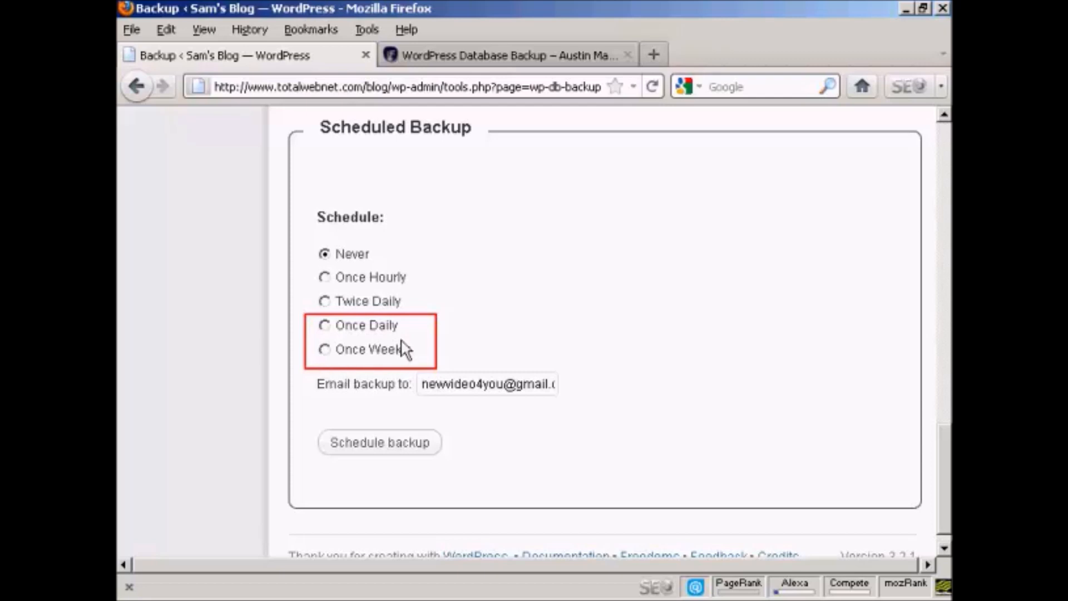
mouse_move(414, 365)
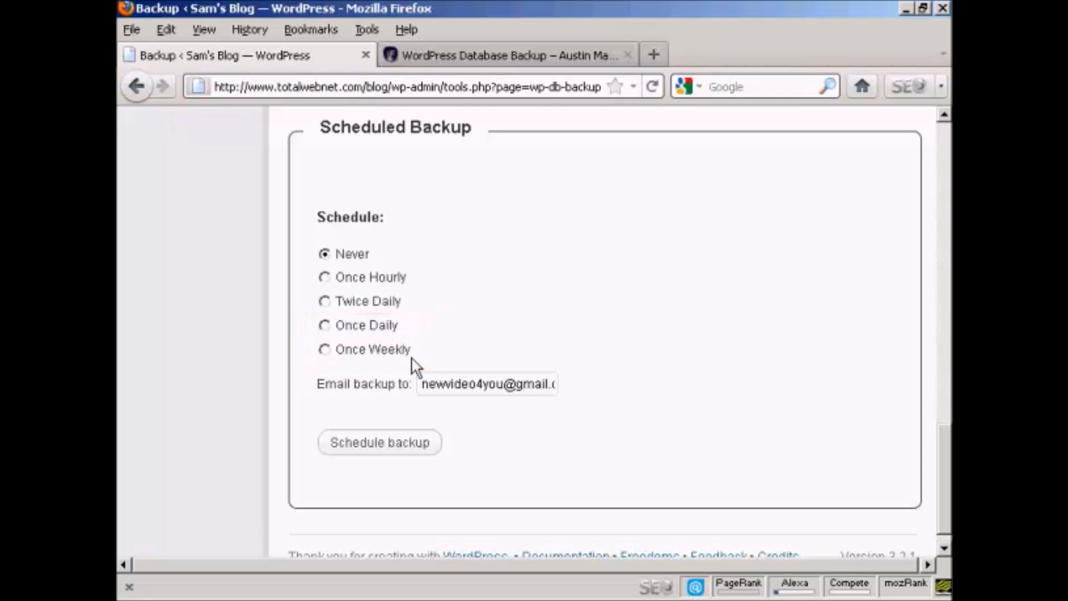
mouse_move(543, 407)
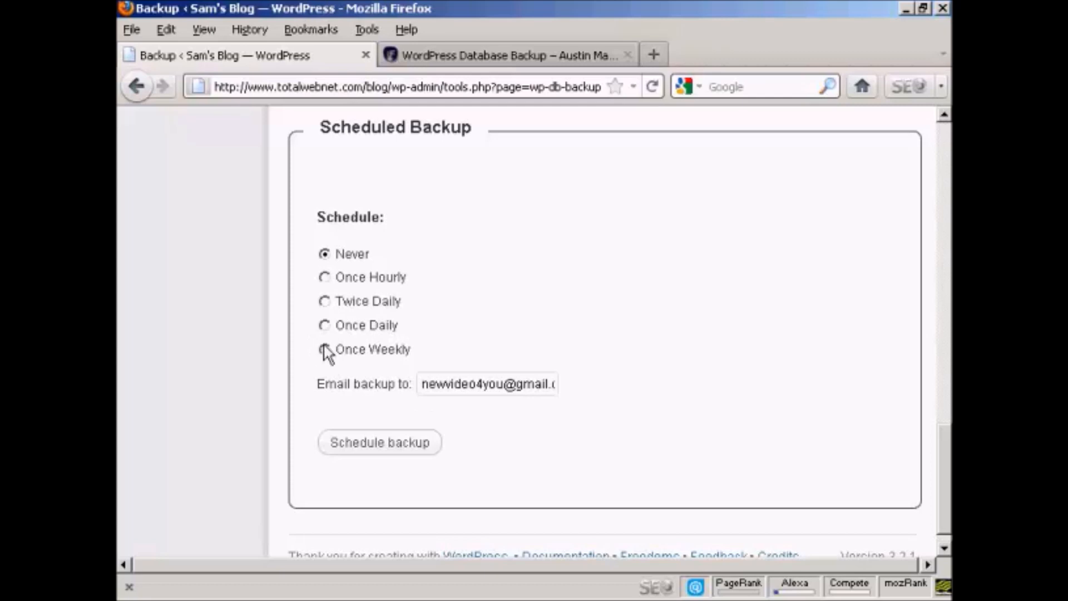
left_click(324, 349)
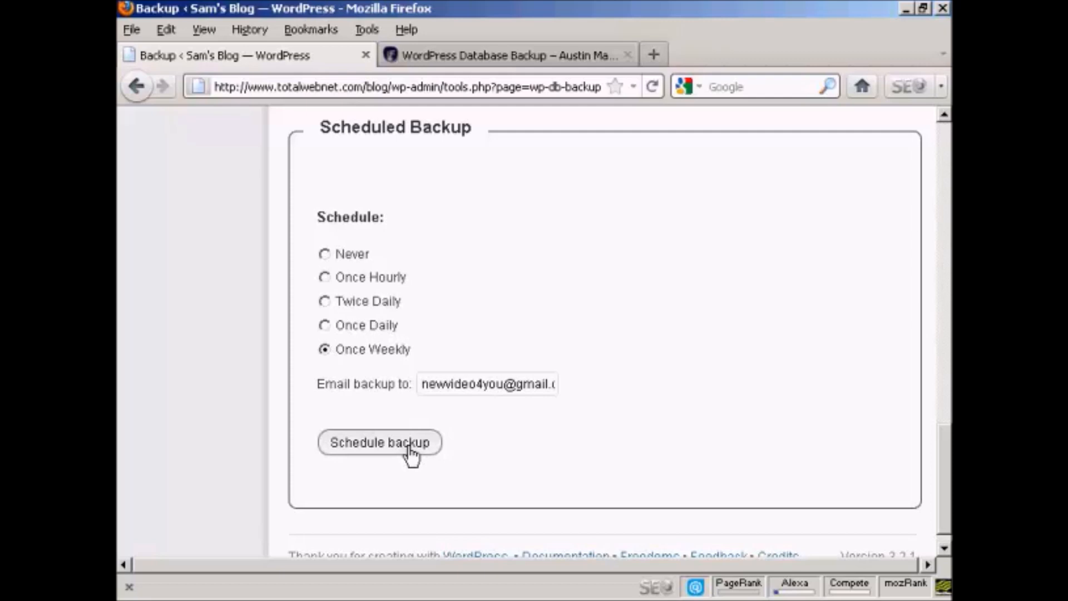
left_click(379, 443)
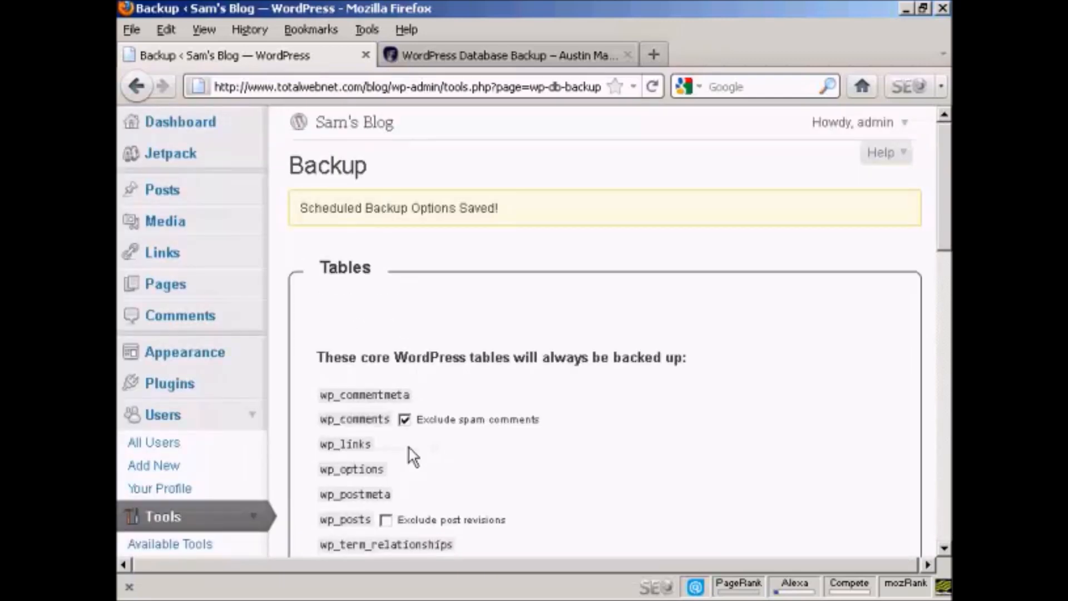
mouse_move(511, 249)
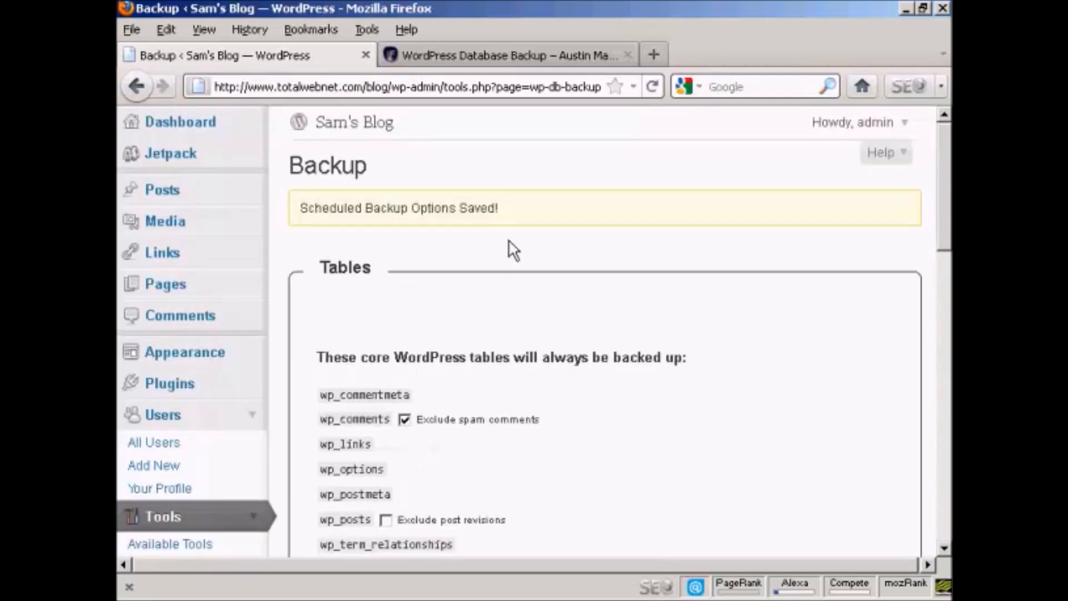